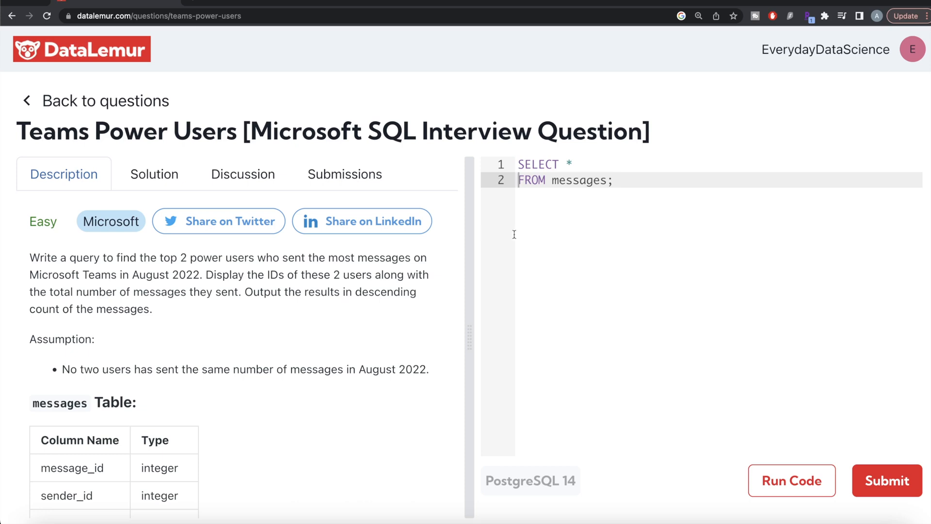
mouse_move(76, 156)
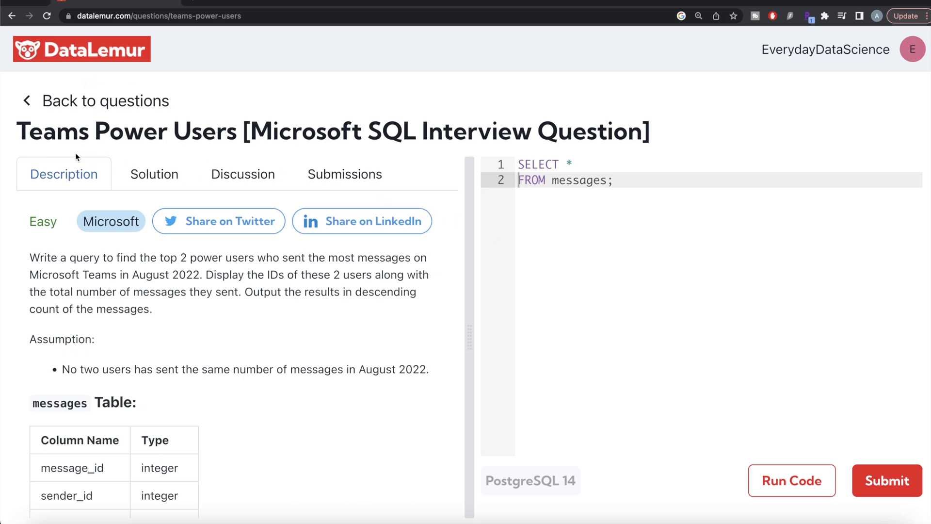
mouse_move(510, 501)
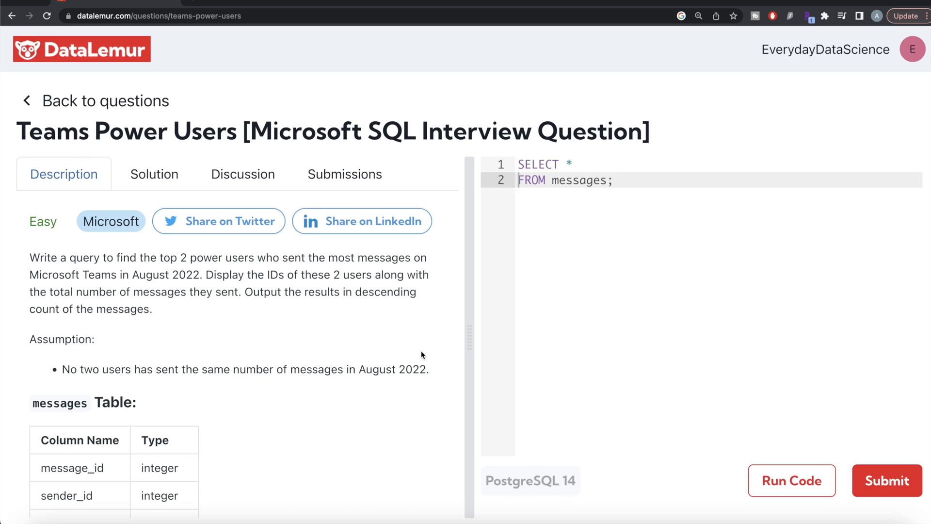
mouse_move(234, 321)
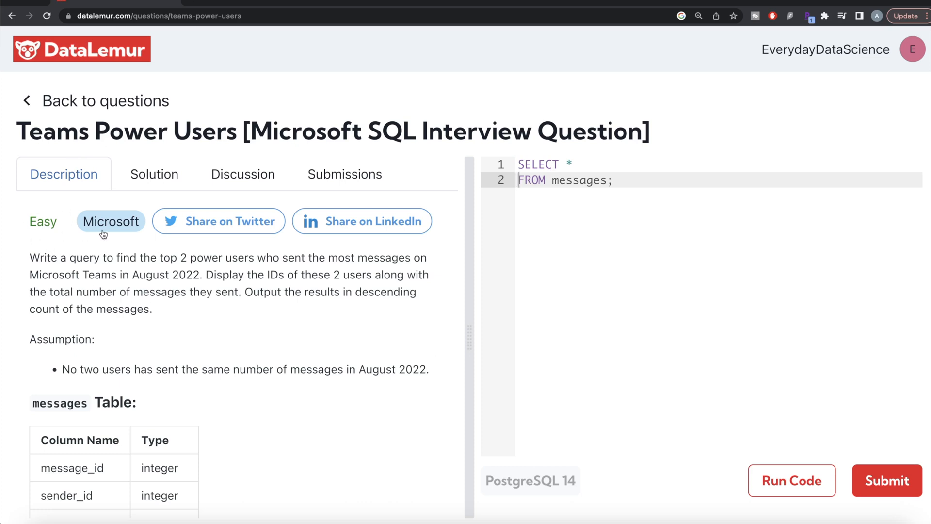
mouse_move(167, 275)
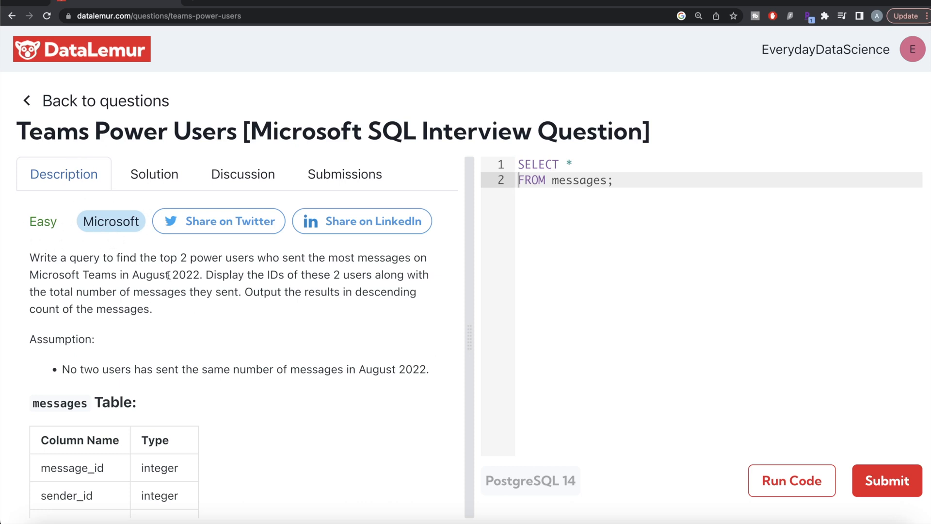
- Scroll through the problem description and messages example input rows with the default query in the editor
scroll("down", 3)
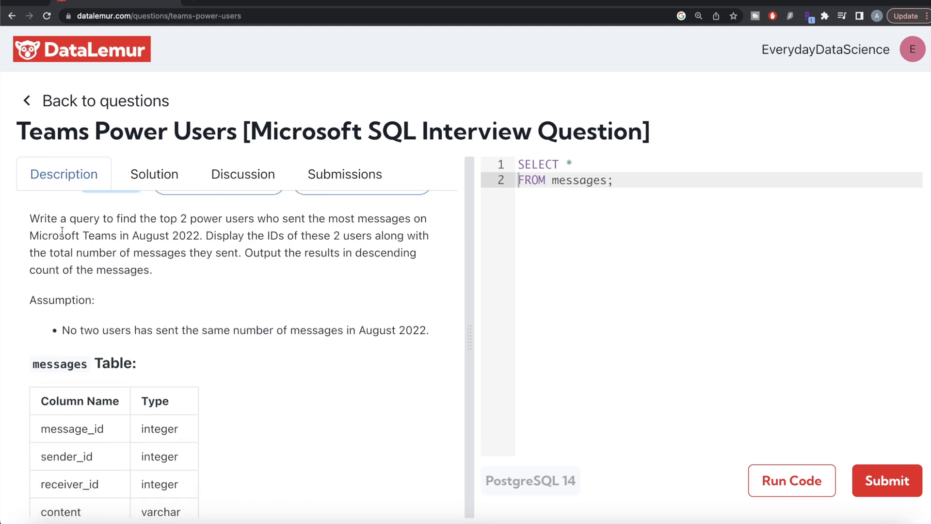
mouse_move(203, 236)
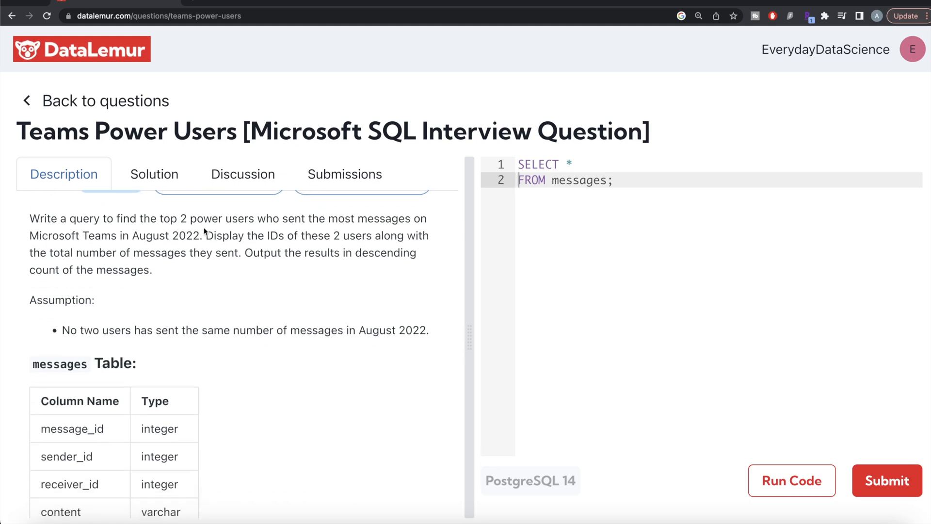
mouse_move(362, 229)
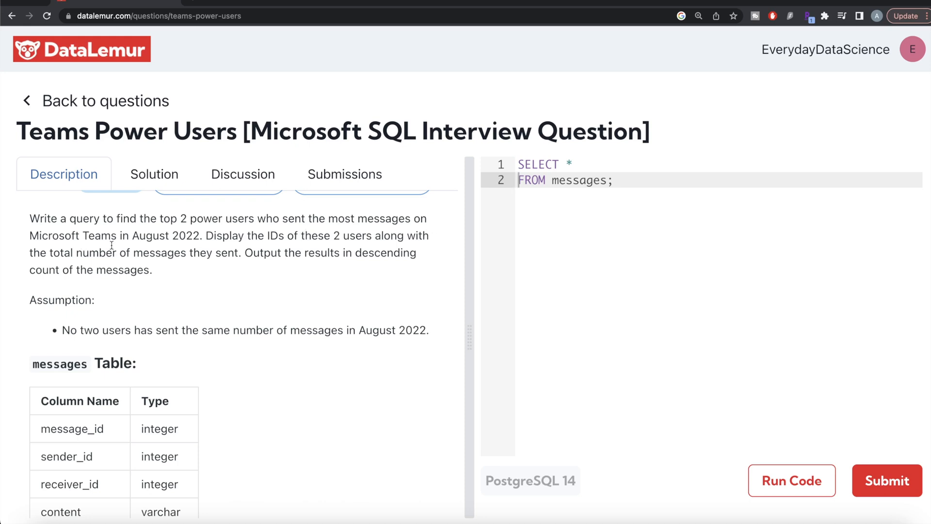
mouse_move(227, 246)
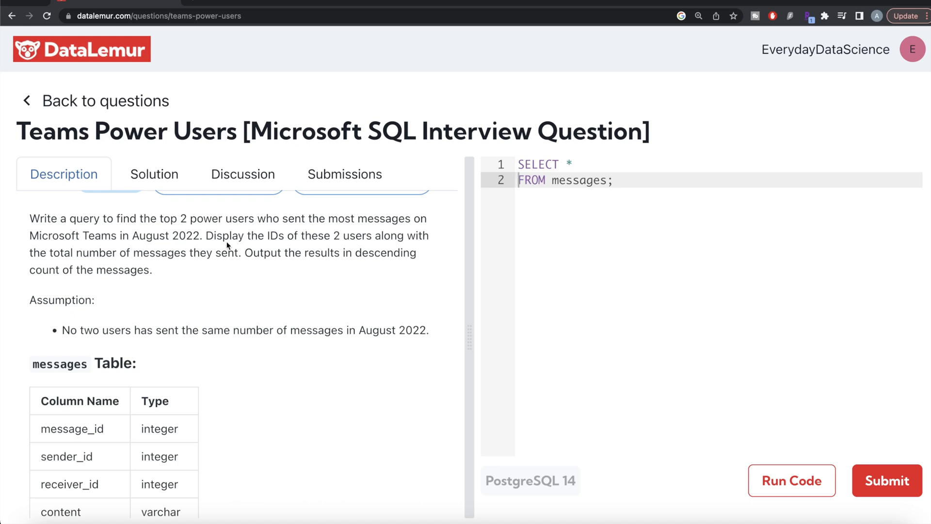
mouse_move(367, 236)
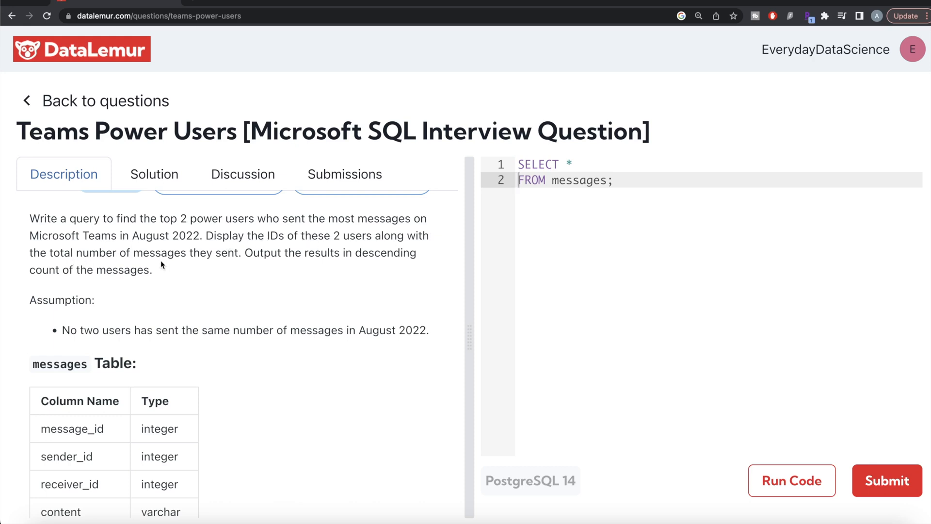
mouse_move(334, 271)
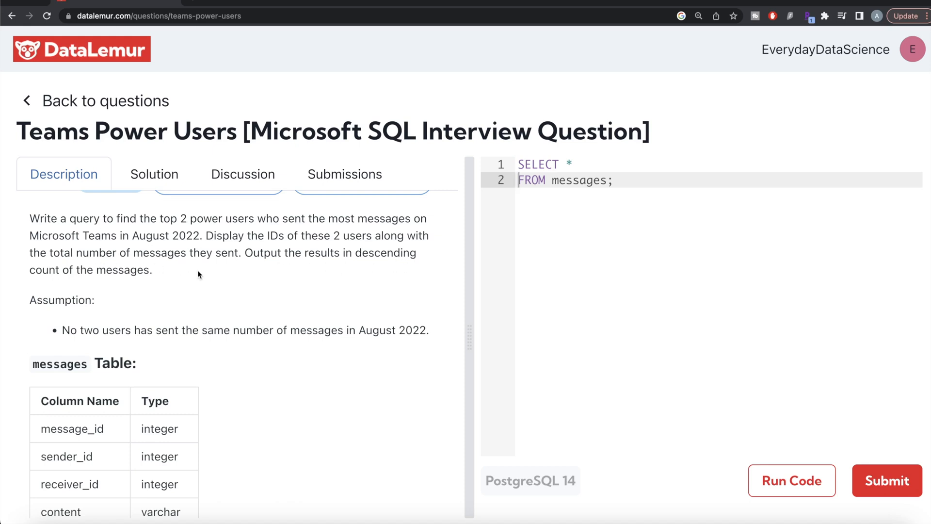
scroll("down", 3)
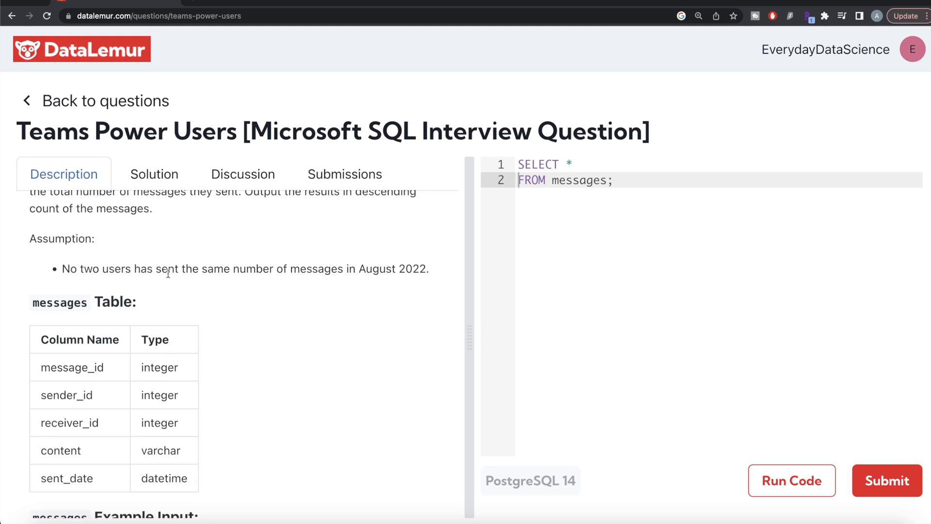
mouse_move(385, 275)
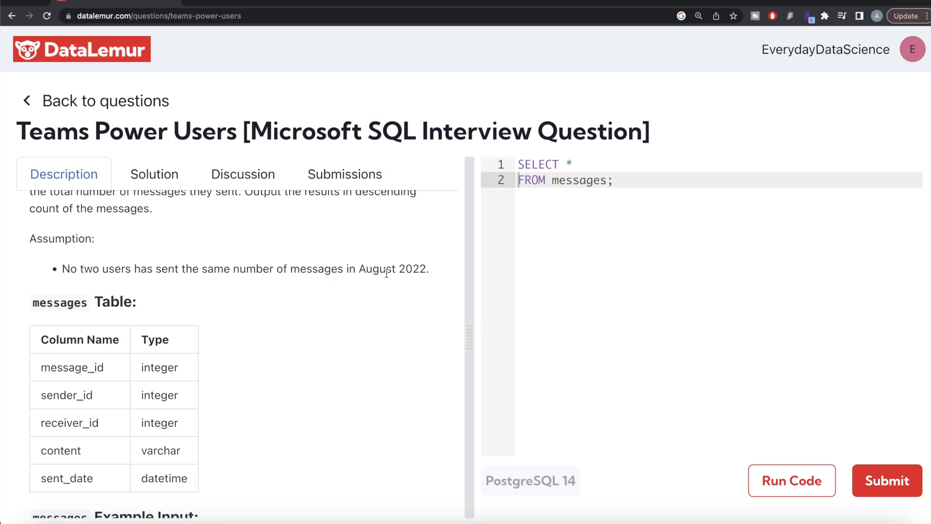
mouse_move(386, 283)
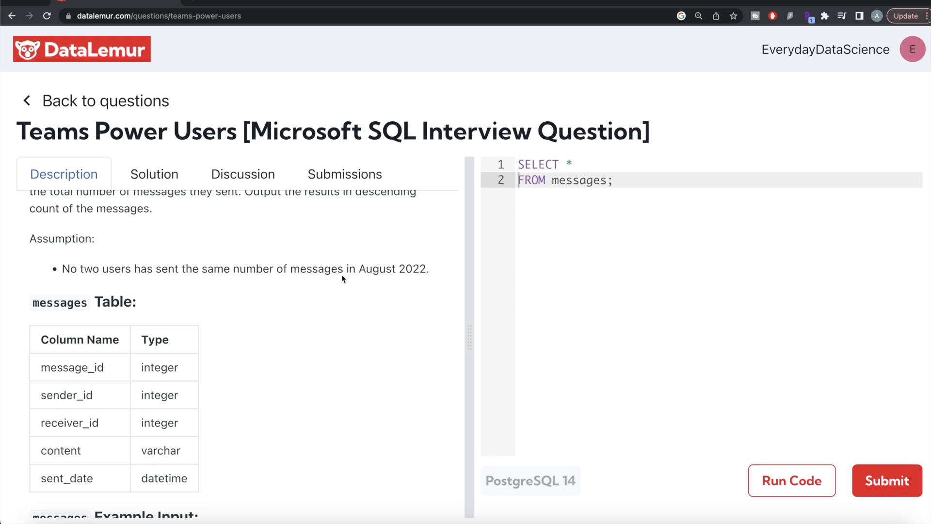
mouse_move(336, 281)
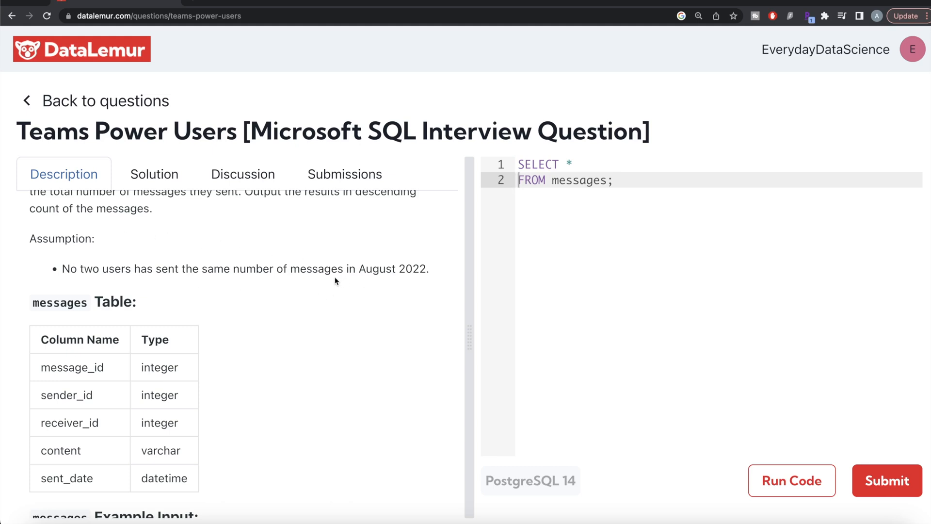
mouse_move(113, 240)
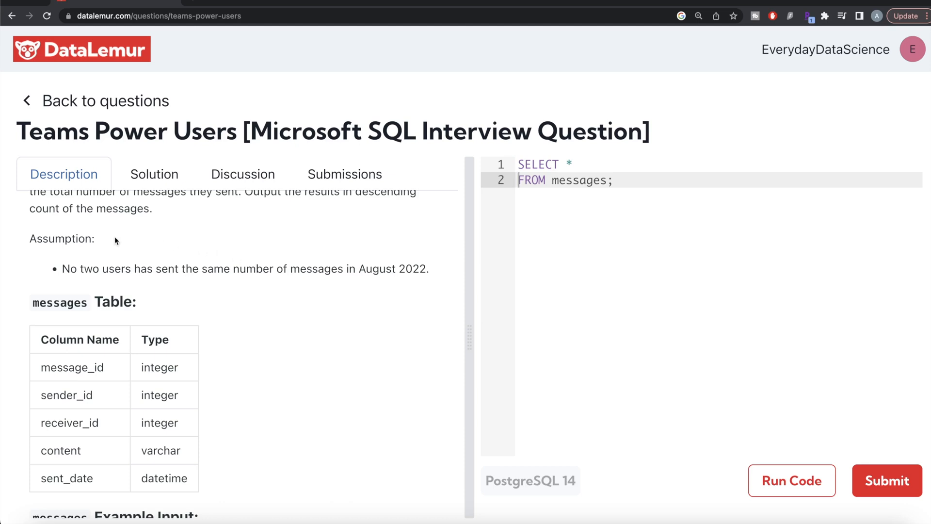
mouse_move(332, 260)
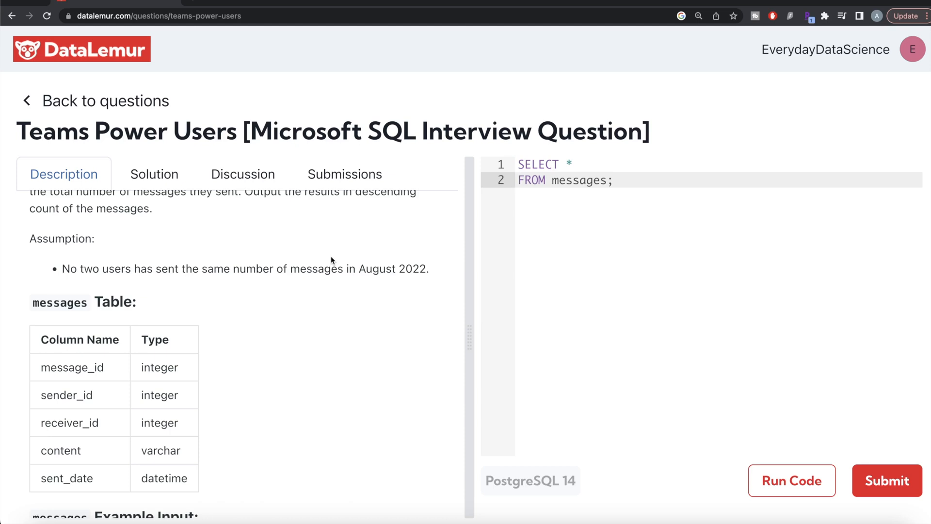
mouse_move(254, 315)
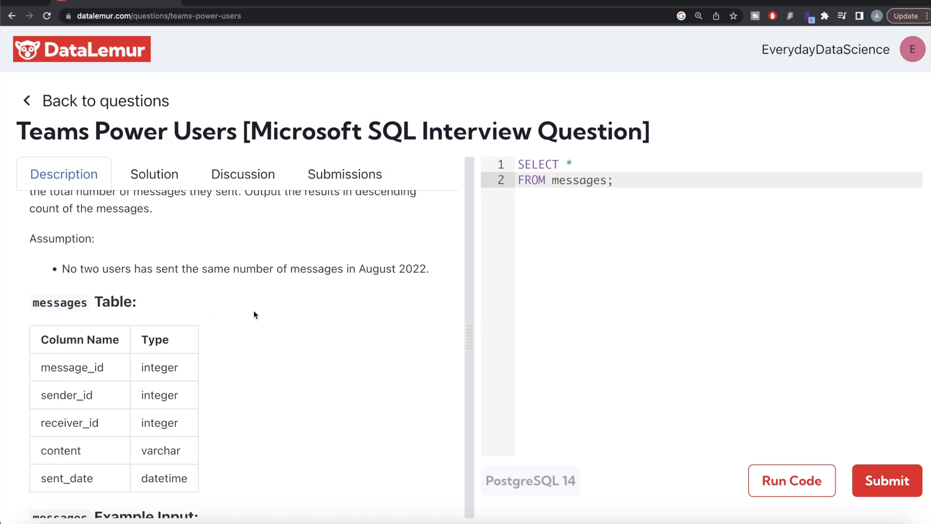
mouse_move(207, 285)
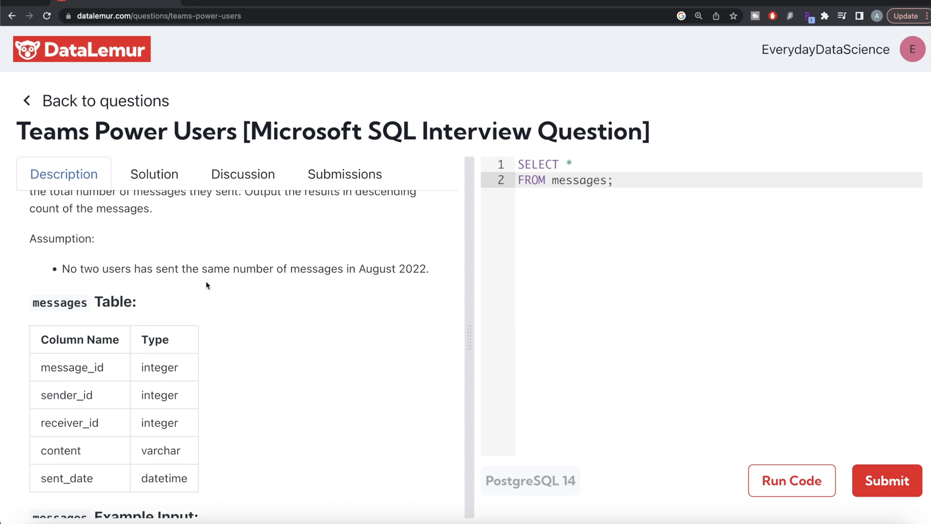
mouse_move(304, 316)
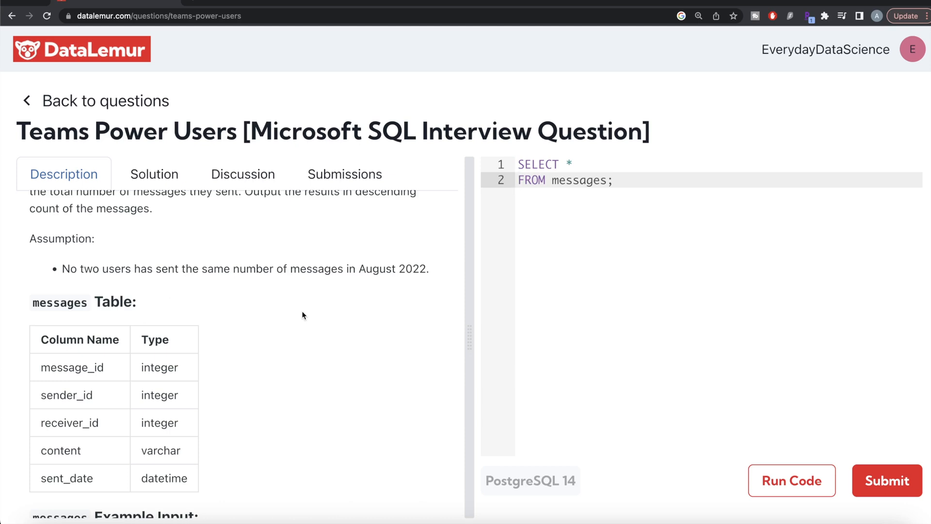
scroll("down", 3)
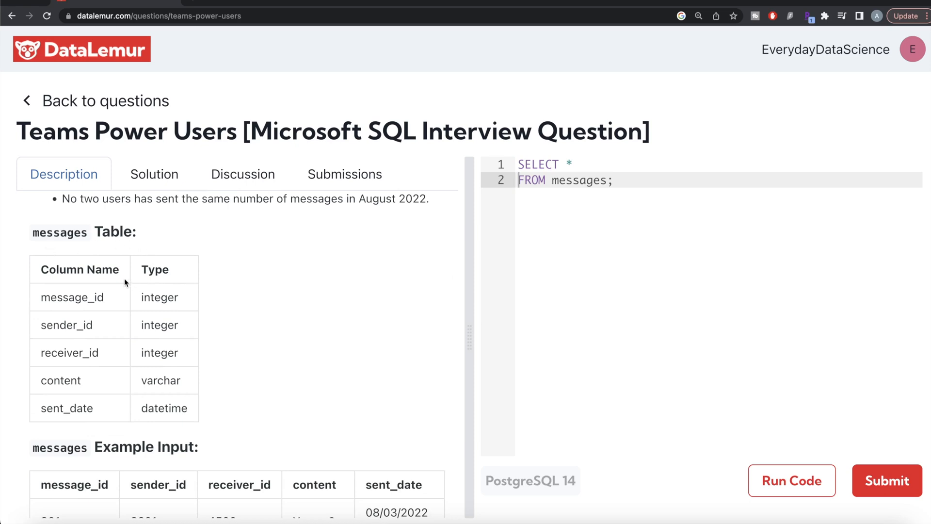
mouse_move(35, 338)
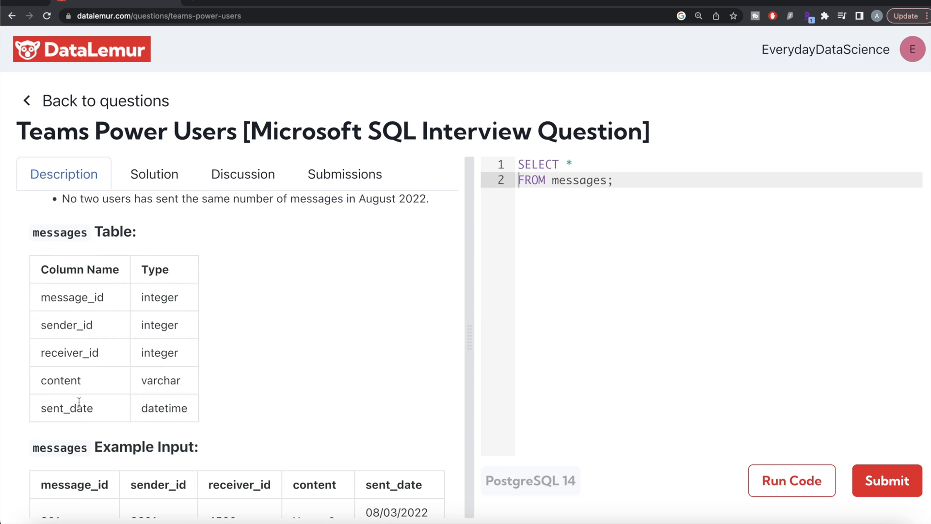
scroll("down", 3)
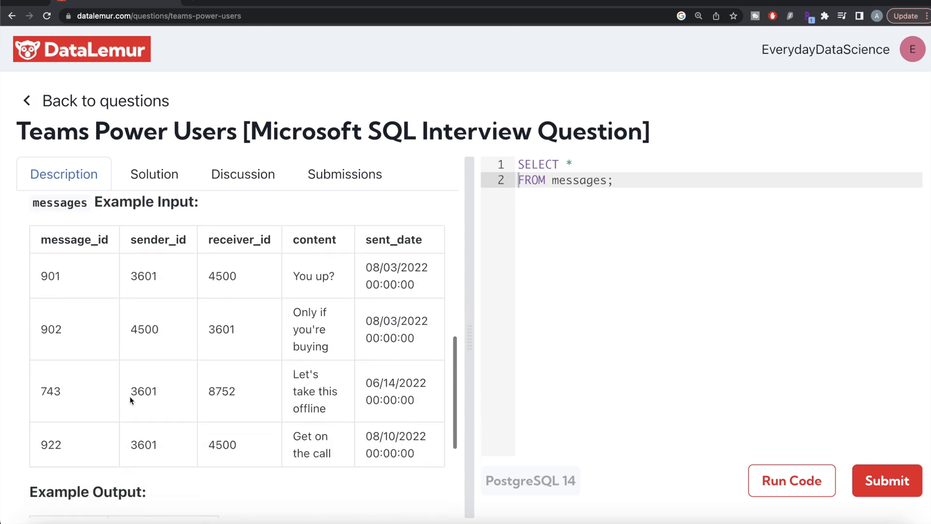
mouse_move(348, 279)
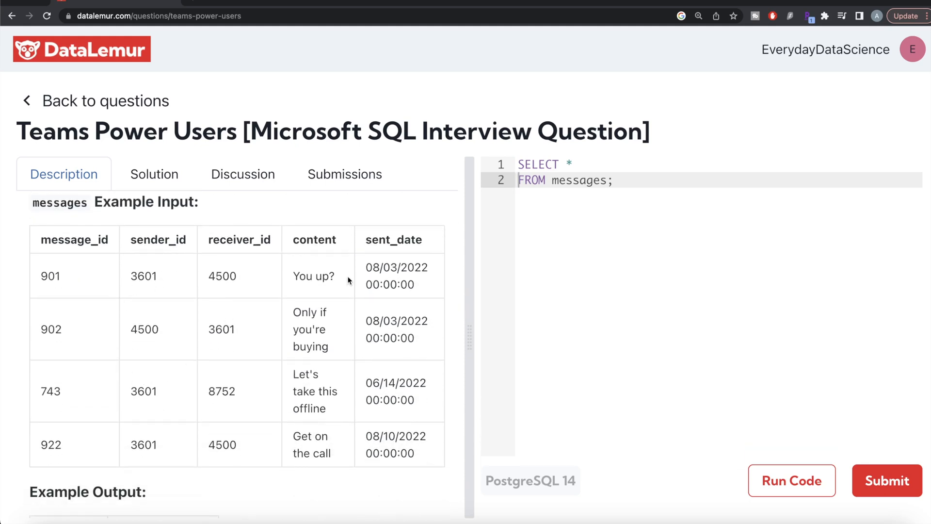
mouse_move(283, 399)
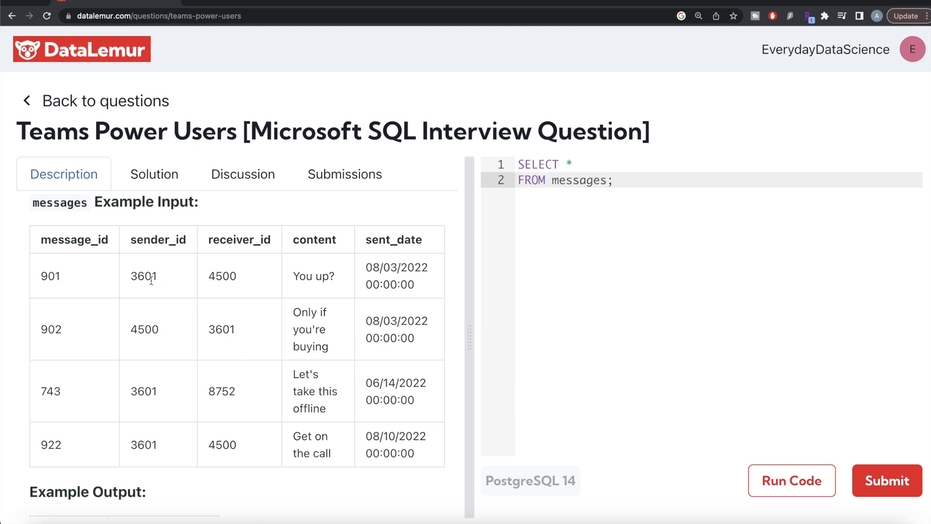
mouse_move(169, 445)
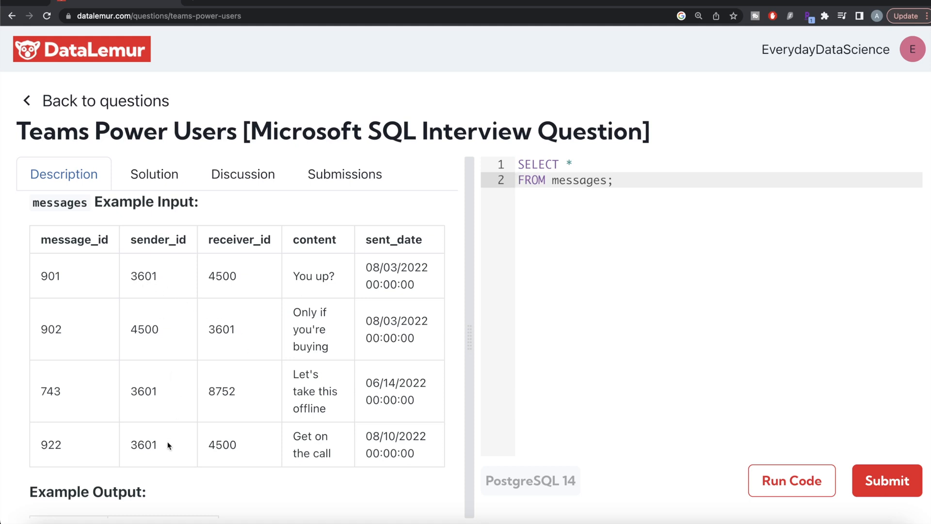
mouse_move(275, 450)
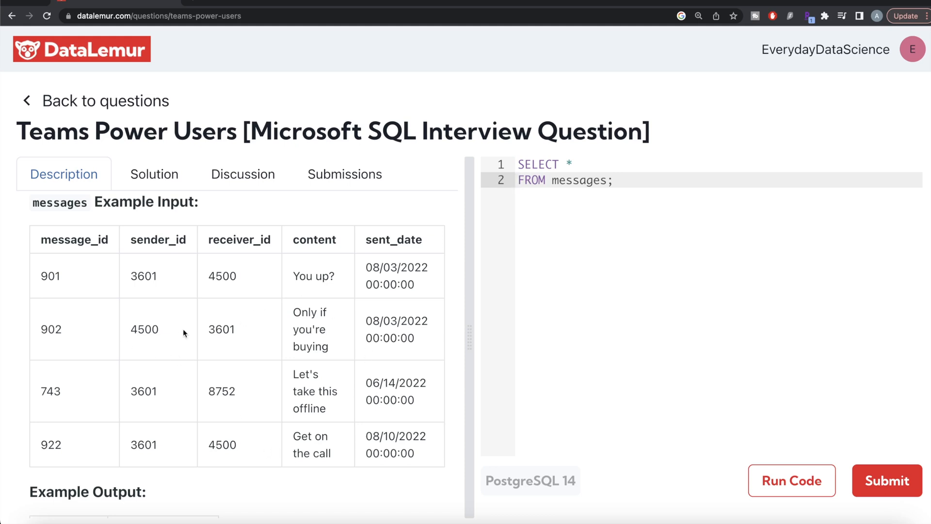
scroll("down", 3)
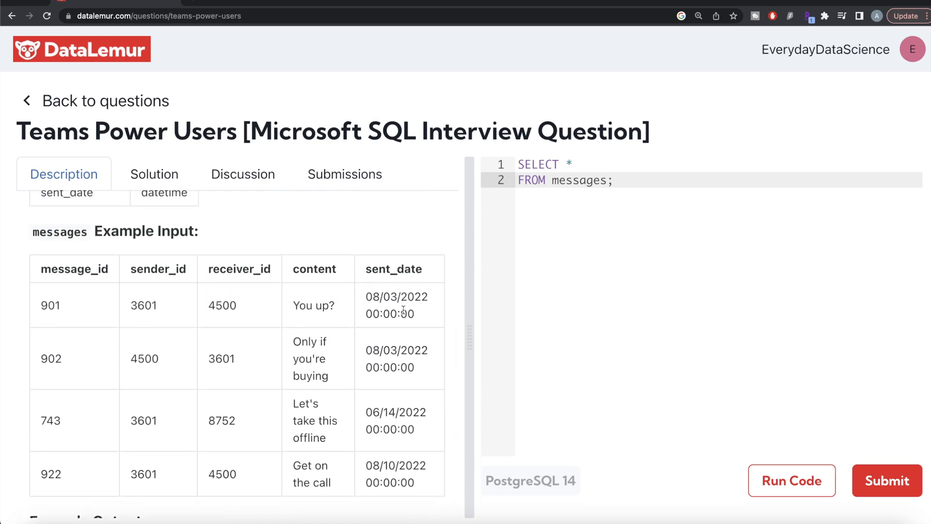
mouse_move(437, 296)
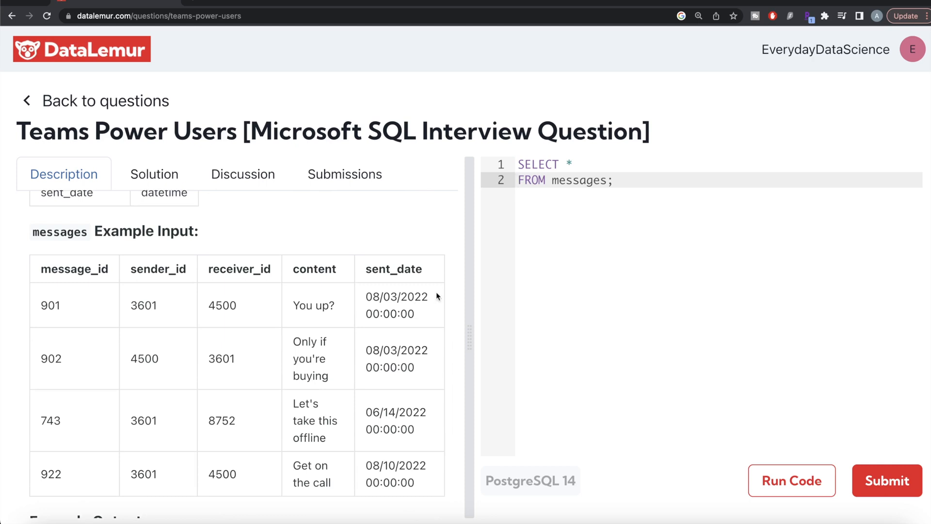
mouse_move(436, 306)
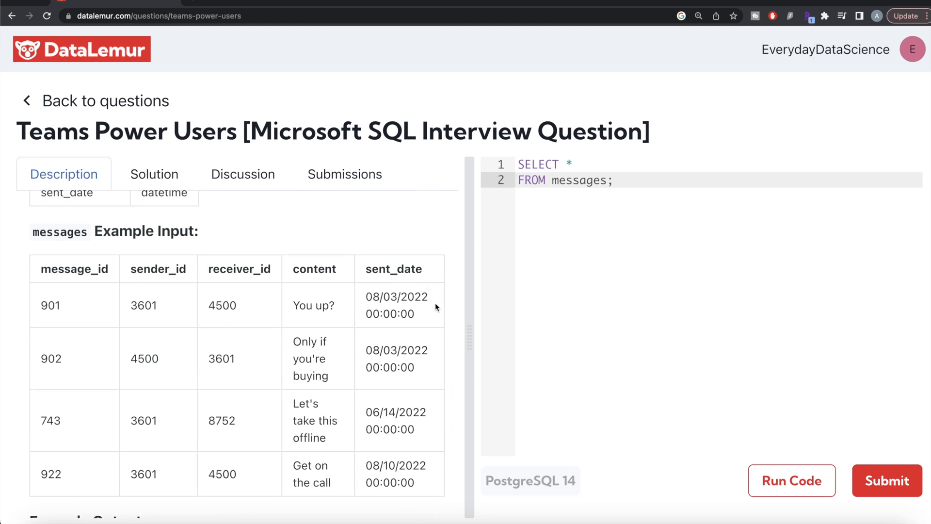
mouse_move(359, 301)
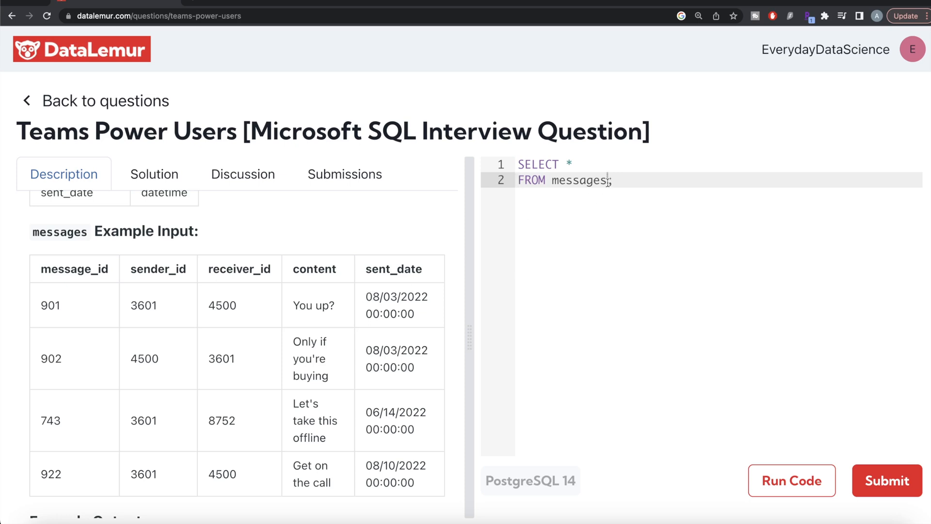
- Add a WHERE clause filtering EXTRACT(YEAR FROM sent_date) = '2022'
key("Enter")
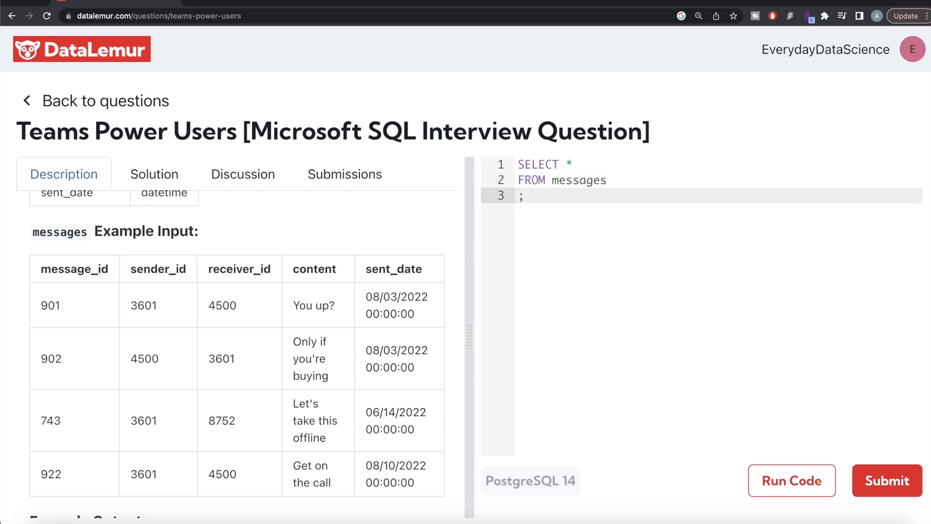
type("WHERE")
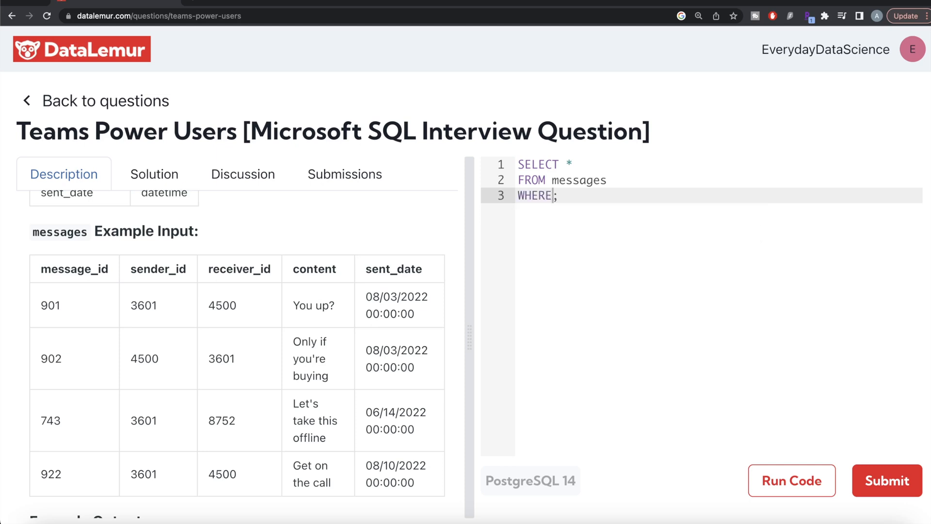
type("EXTRACT(YEA")
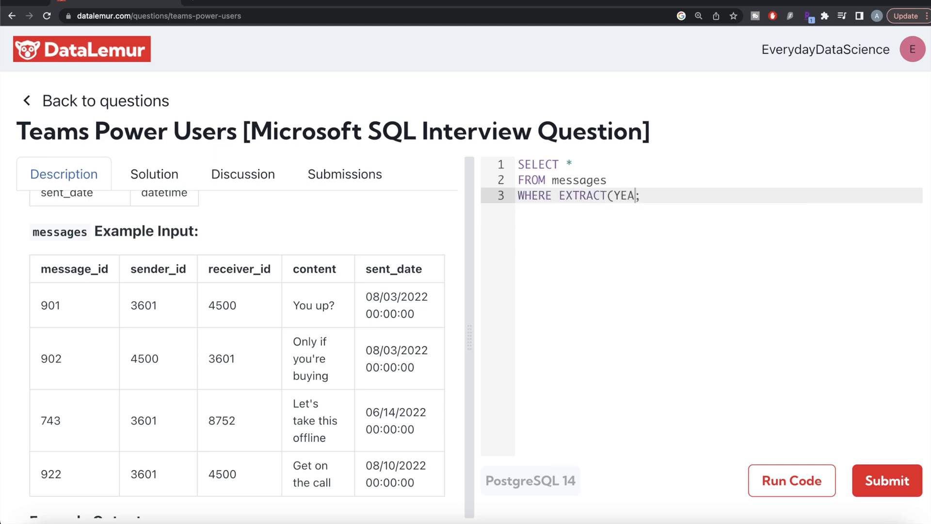
type("R FROM")
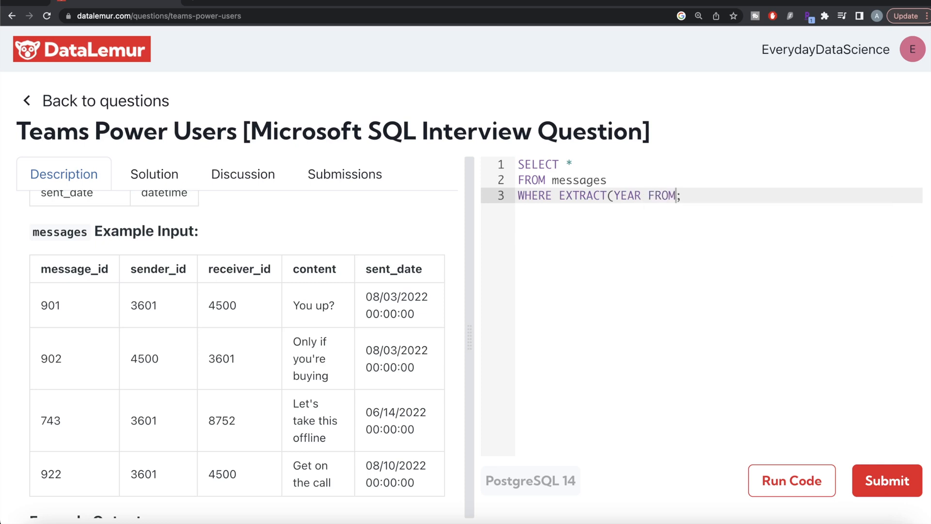
type("sent_d")
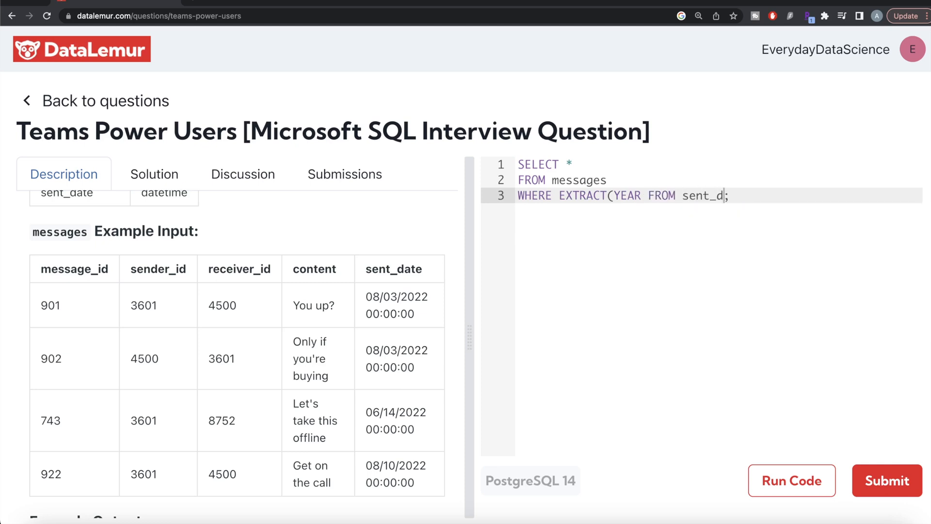
type("ate) =")
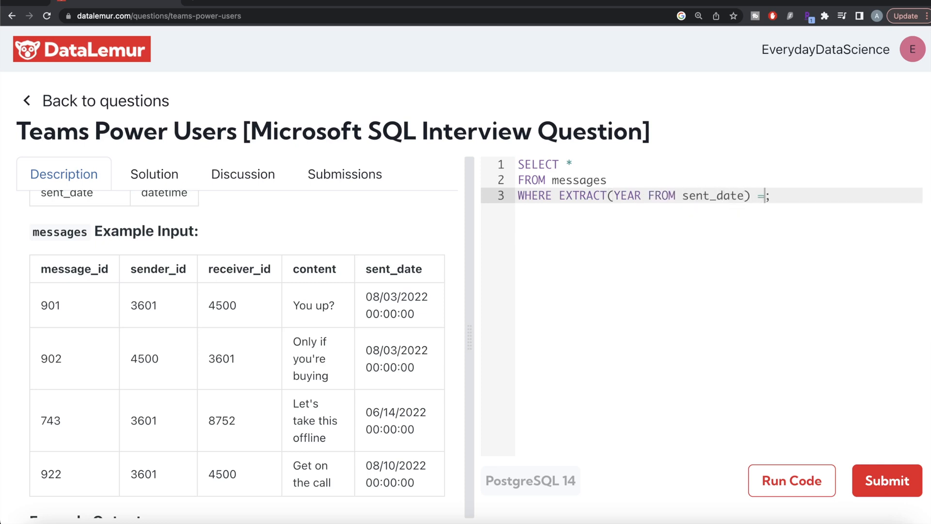
type("'2")
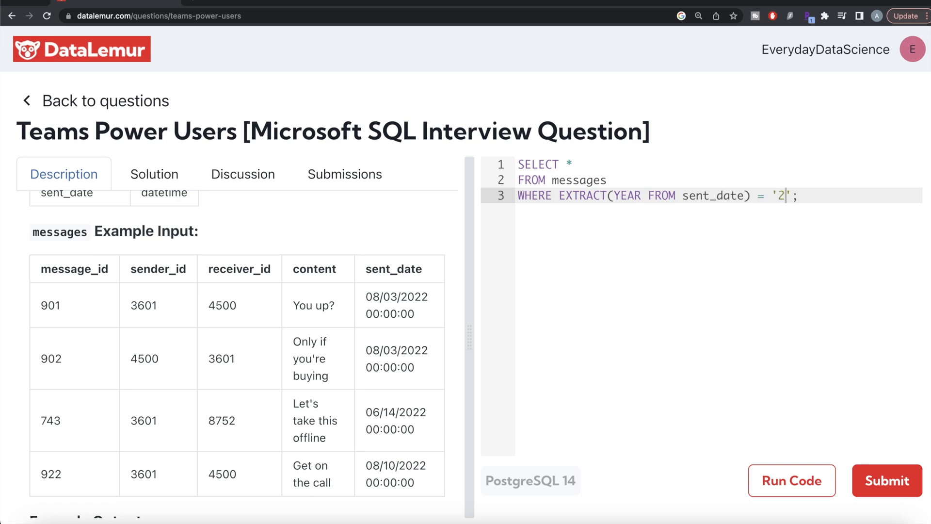
type("022")
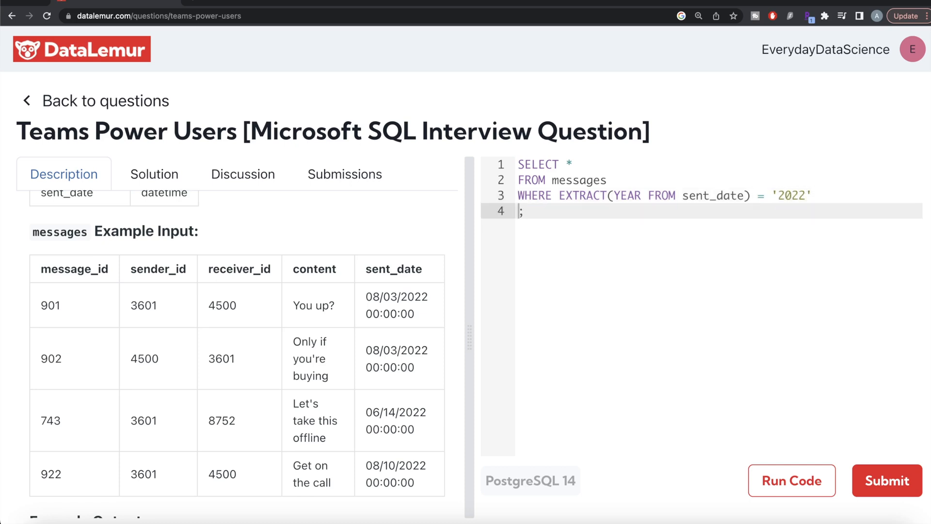
- Extend the filter with AND EXTRACT(MONTH FROM sent_date) = '08'
type("AND")
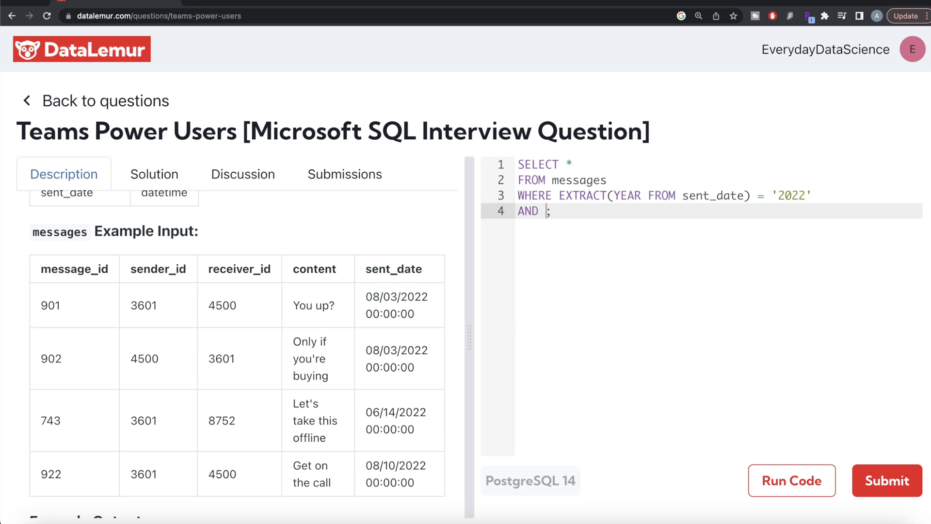
type("EXTR")
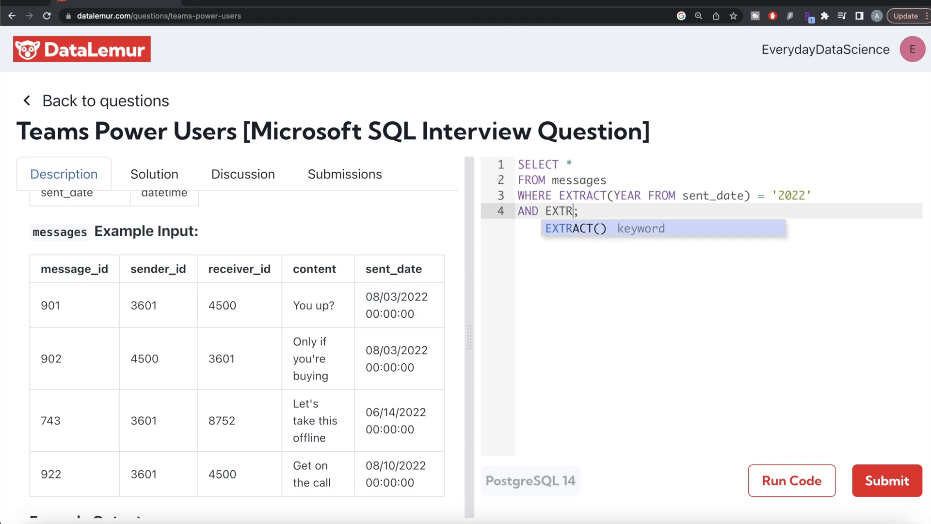
type("ACT(MONT")
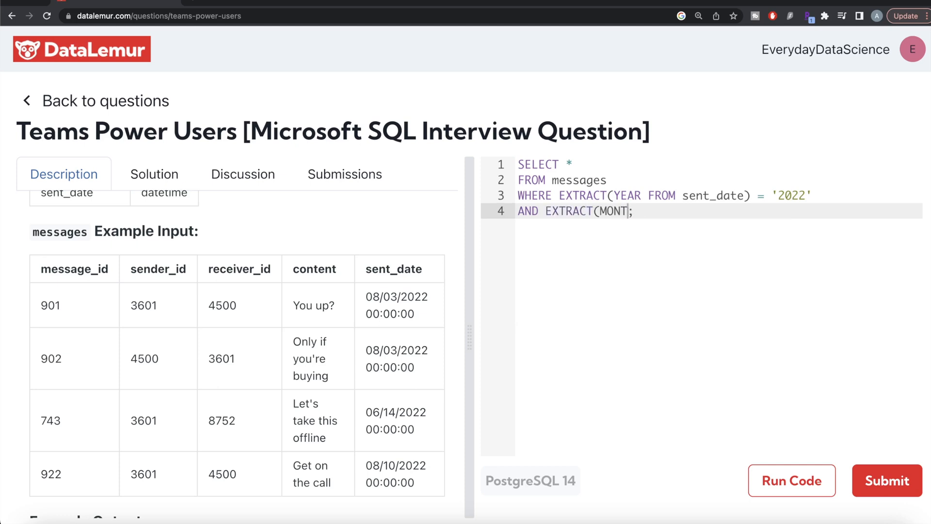
type("H FROM")
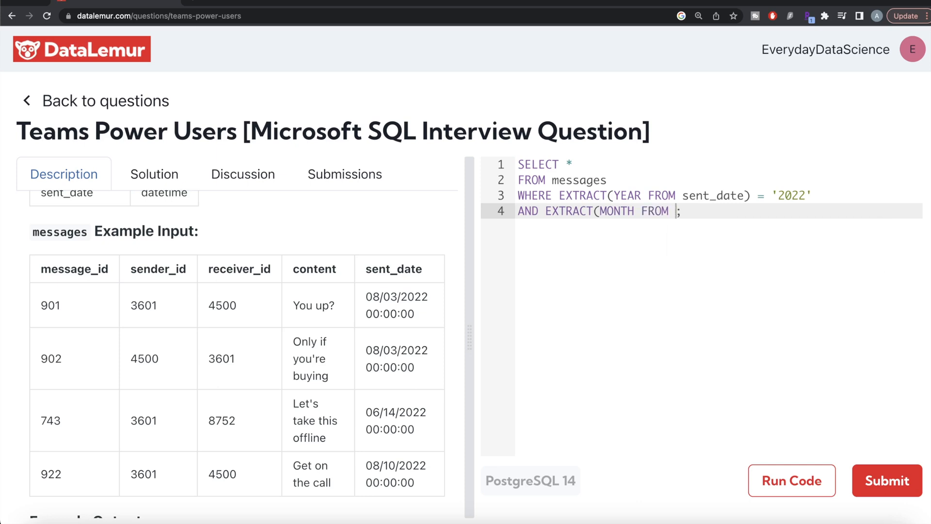
type("sent_date)")
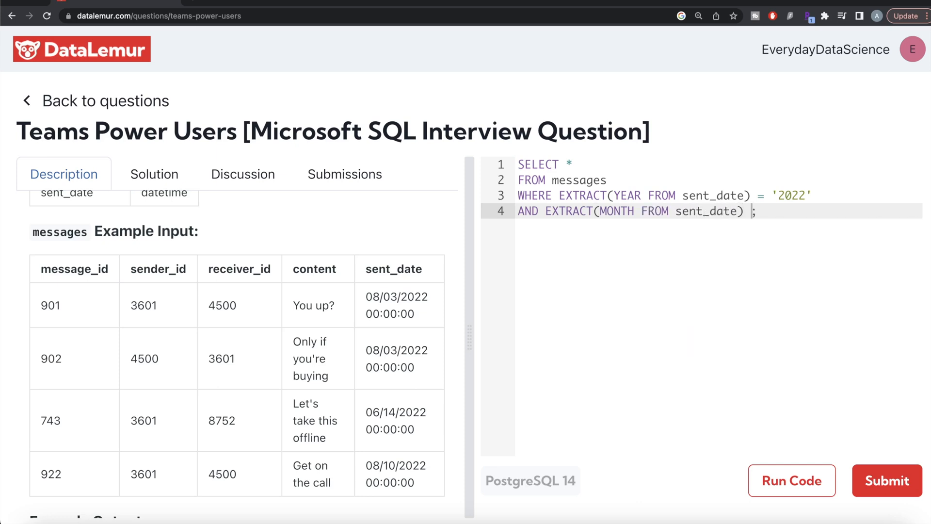
type("= '08'")
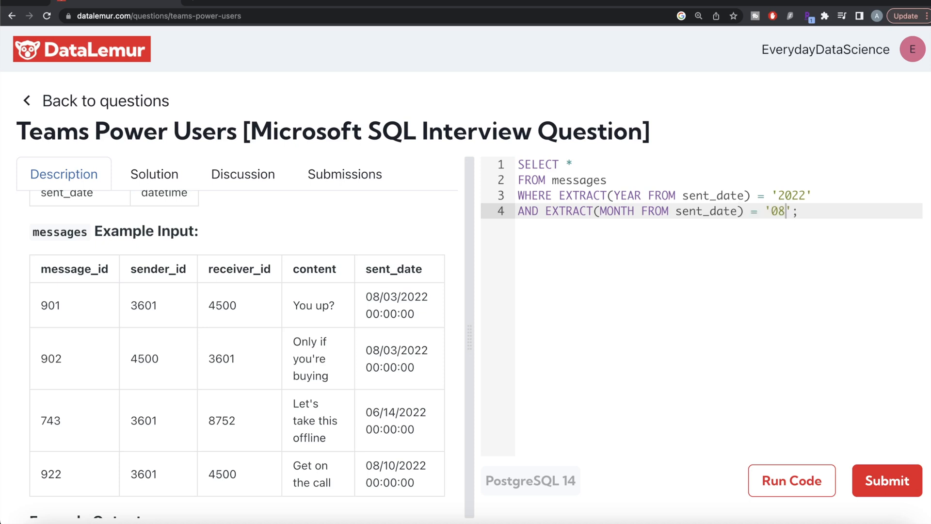
mouse_move(790, 409)
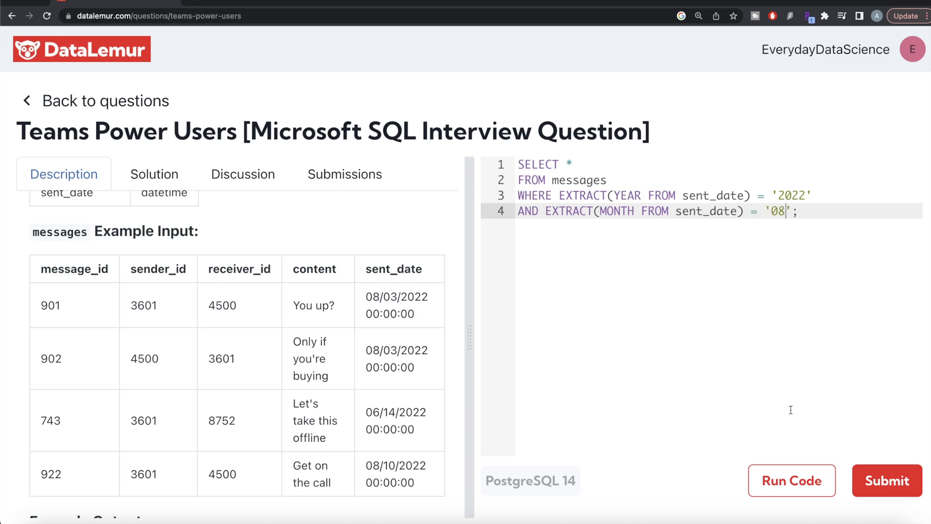
- Run the filtered query and review the August 2022 messages in the Output table
left_click(791, 480)
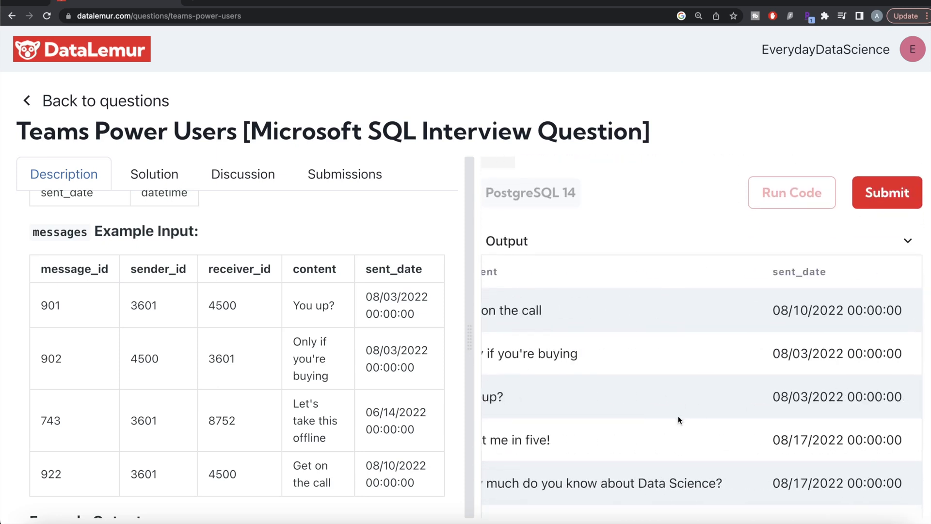
mouse_move(770, 318)
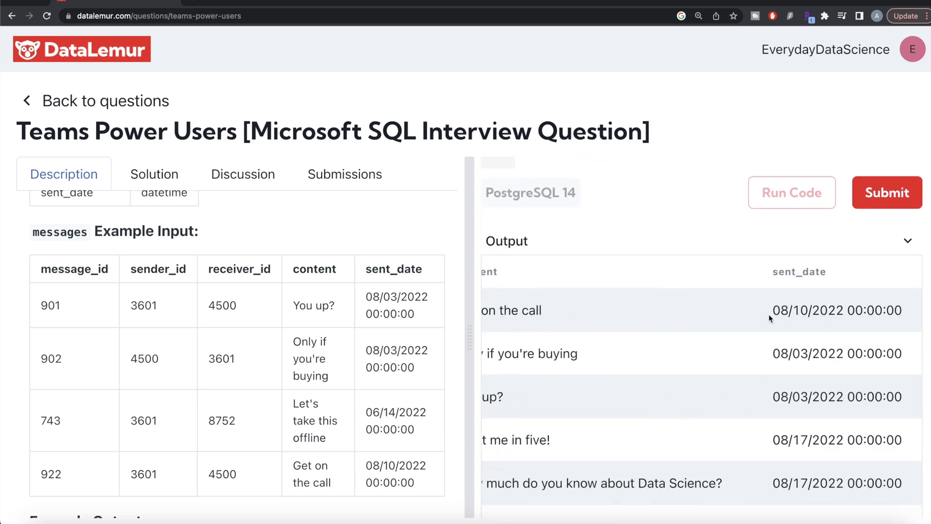
scroll("down", 3)
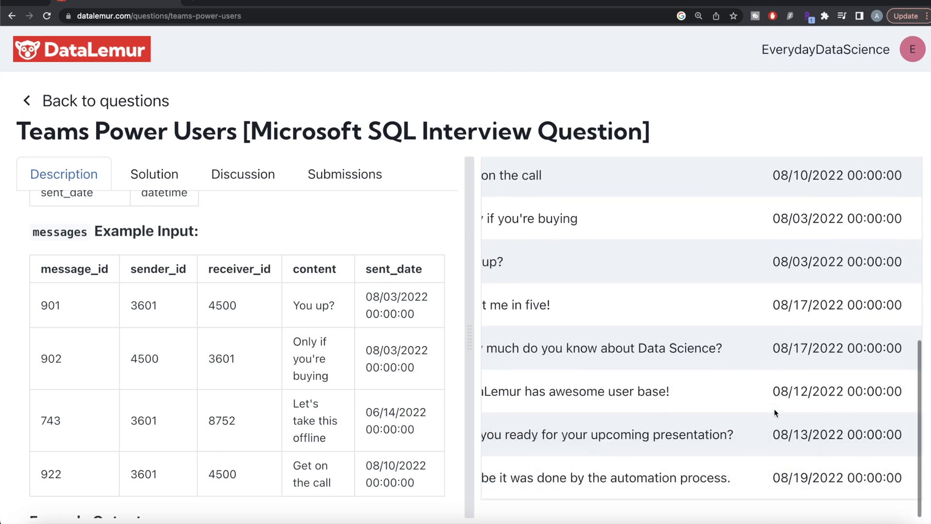
scroll("left", 3)
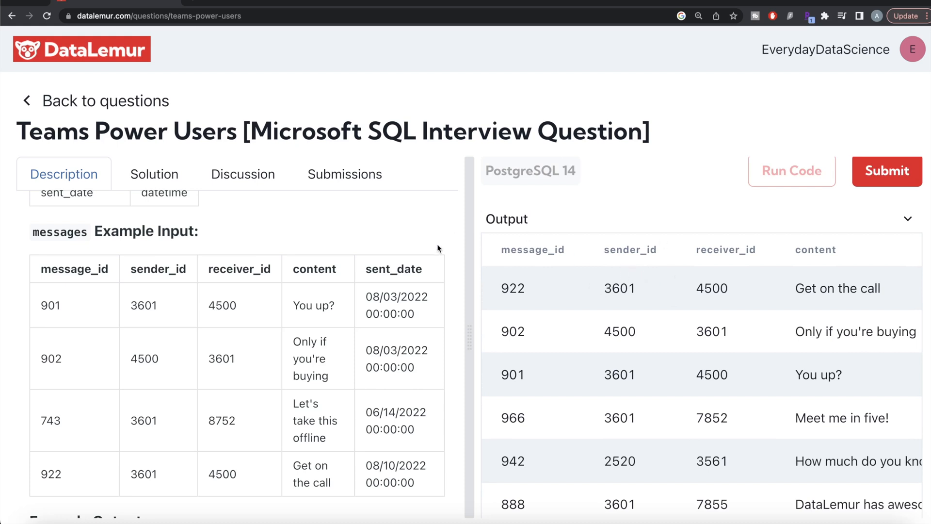
mouse_move(504, 265)
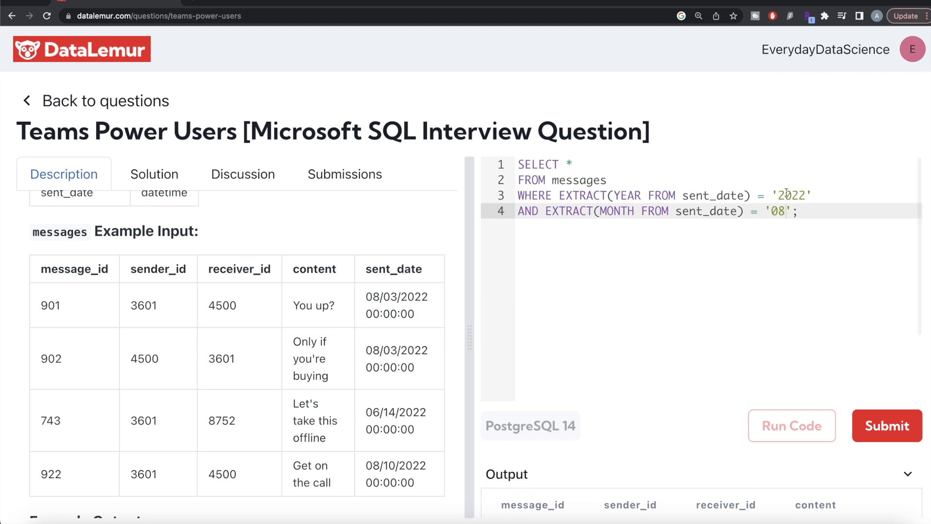
- Add GROUP BY sender_id to the query
type("G;")
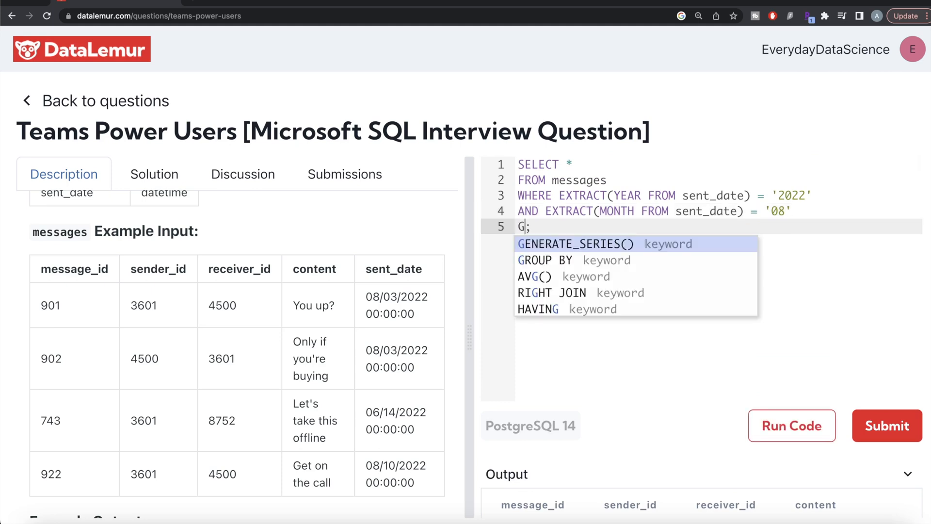
type("ROUP BY s")
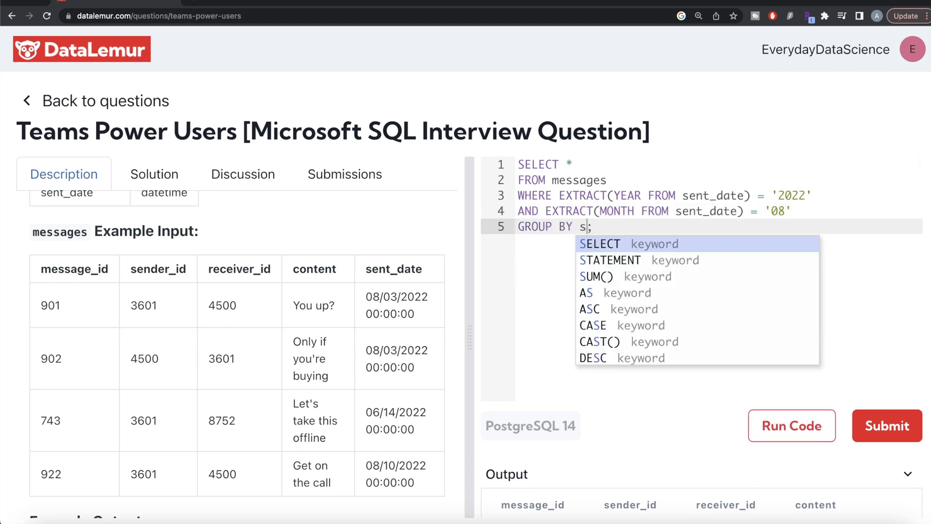
type("ender_id")
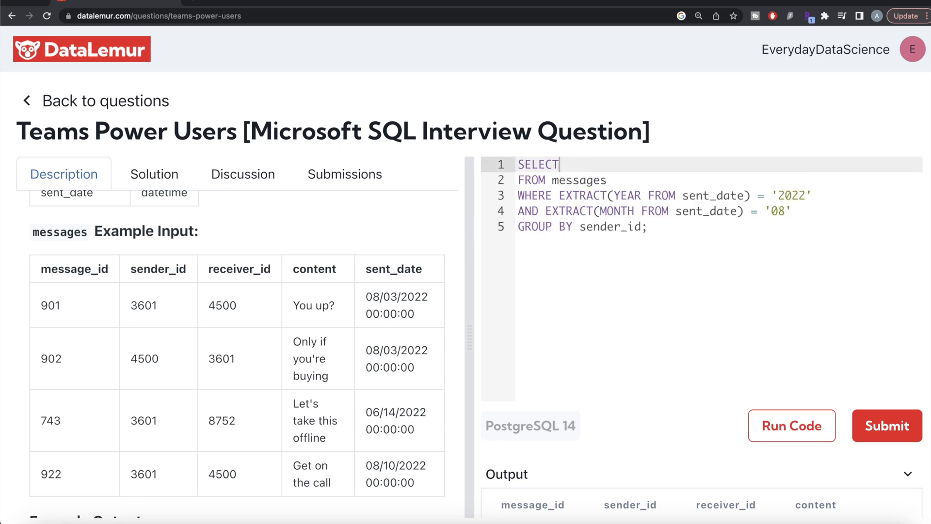
- Select sender_id and COUNT(message_id) AS message_count instead of every column
type("sender")
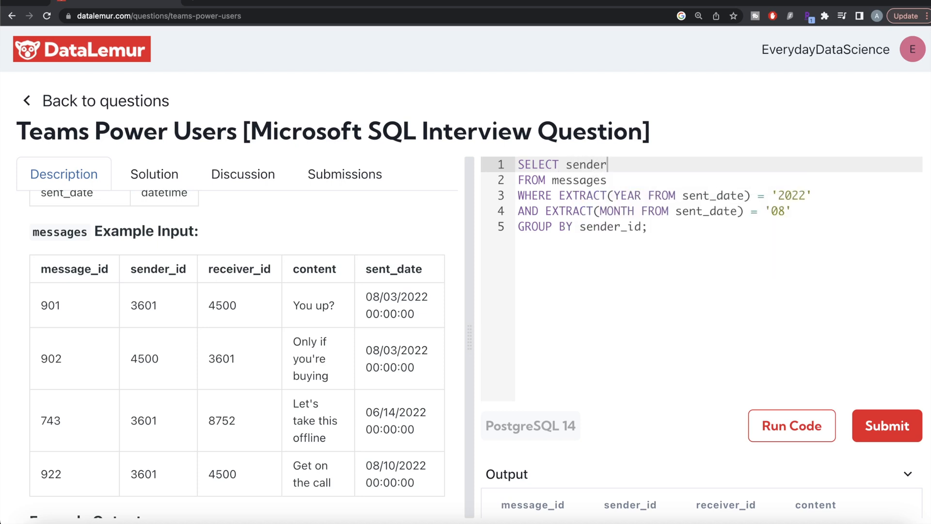
type("_id, COUNT(message_")
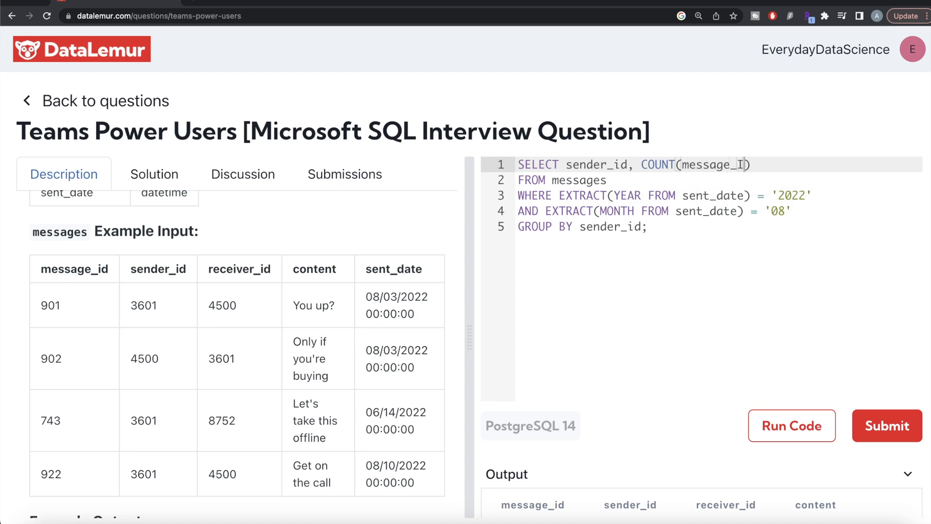
type("i")
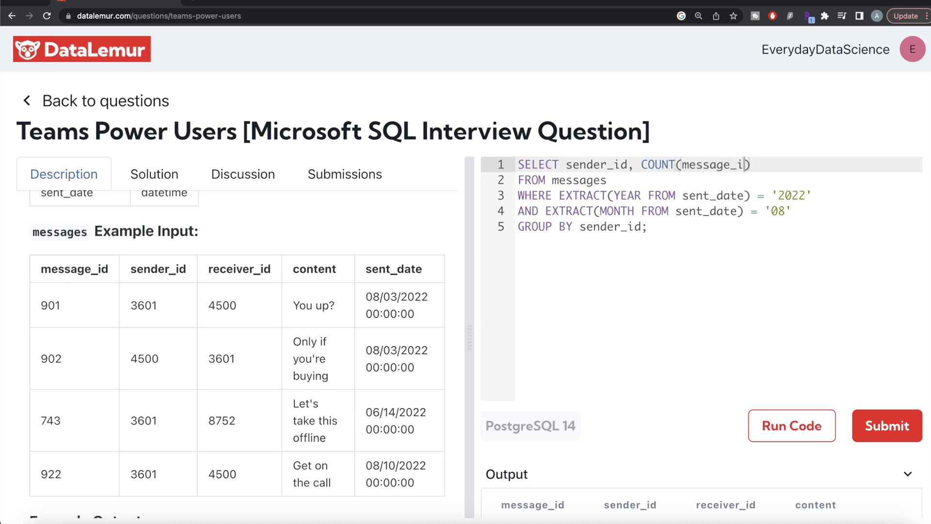
type("AS")
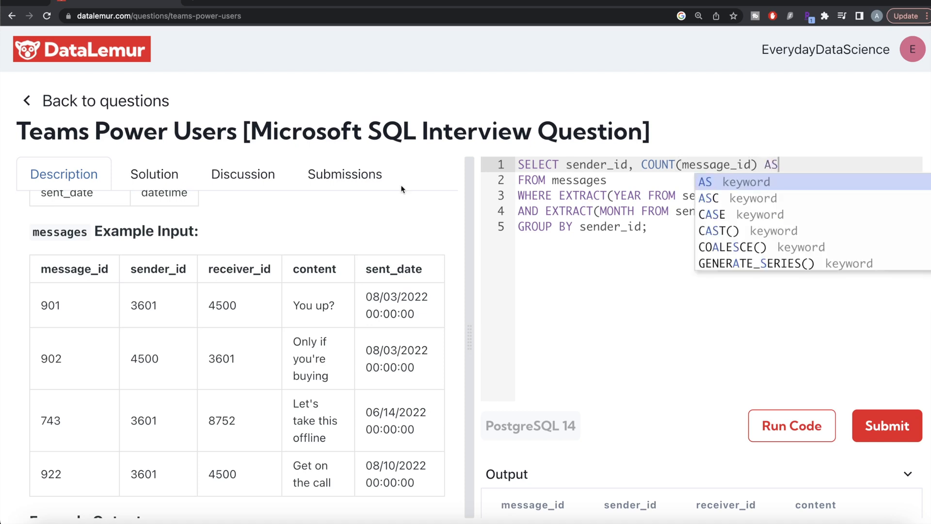
scroll("down", 3)
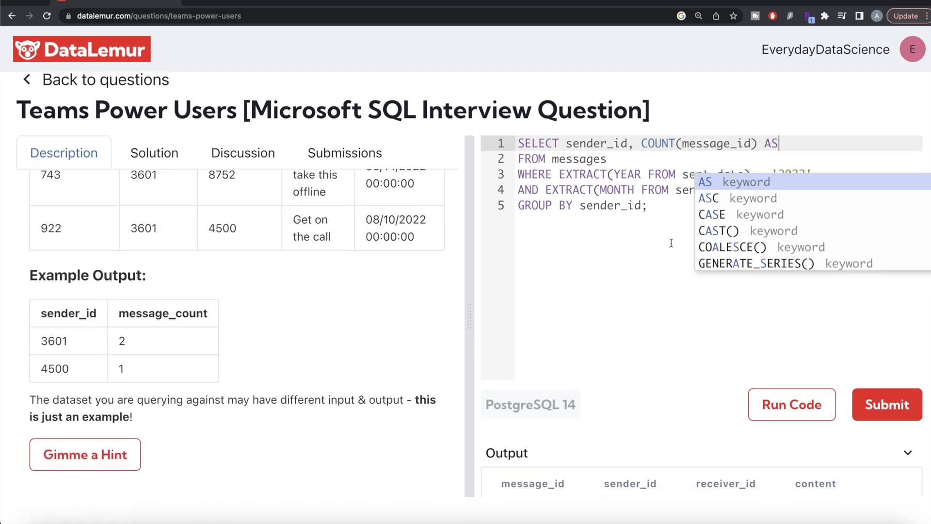
type("messa")
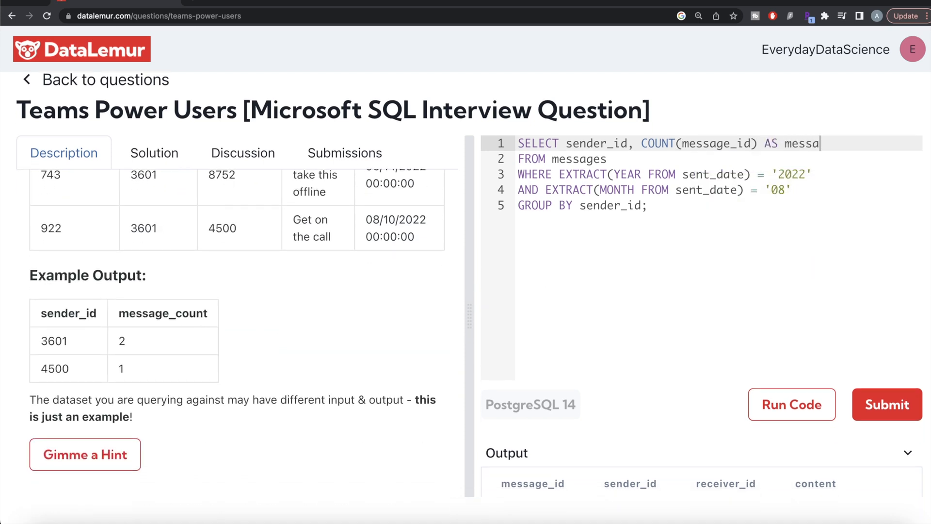
type("ge_count")
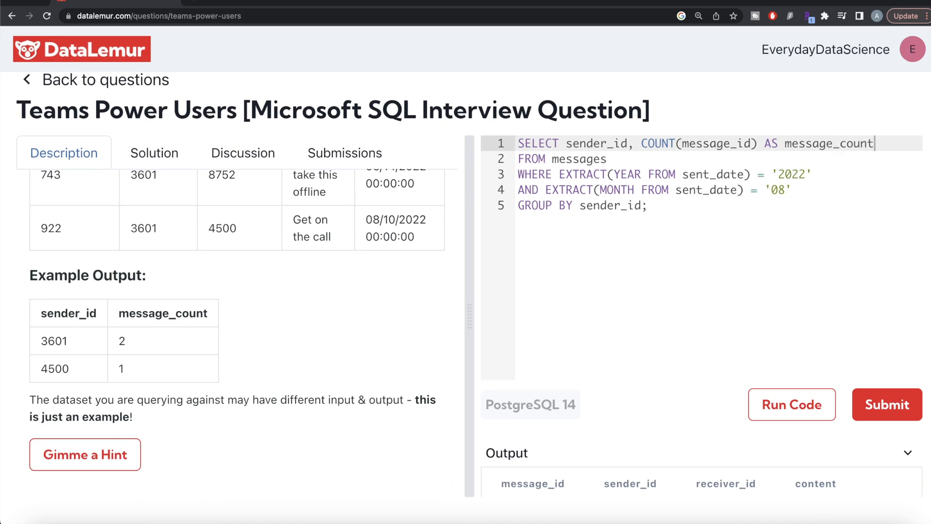
- Run the grouped query to see counts per sender: 2520 has 3, 3601 has 4, 4500 has 1
left_click(791, 404)
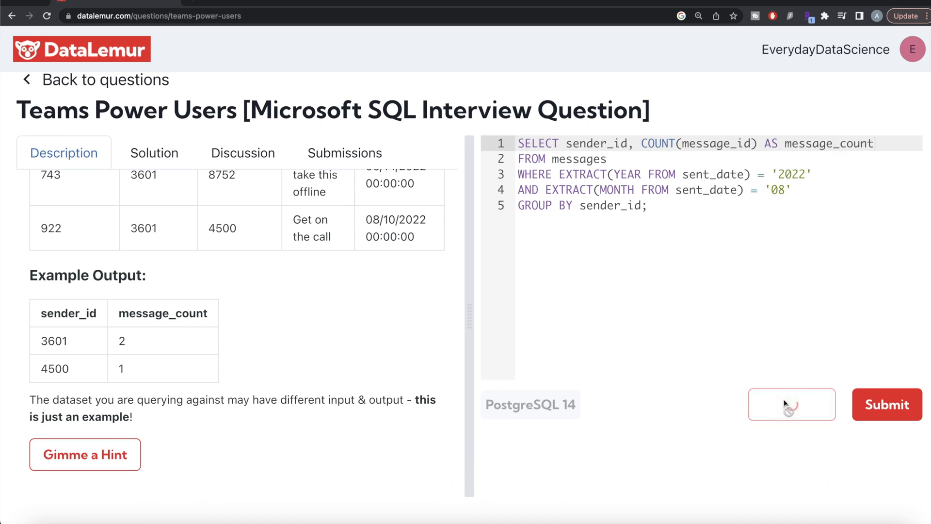
left_click(791, 405)
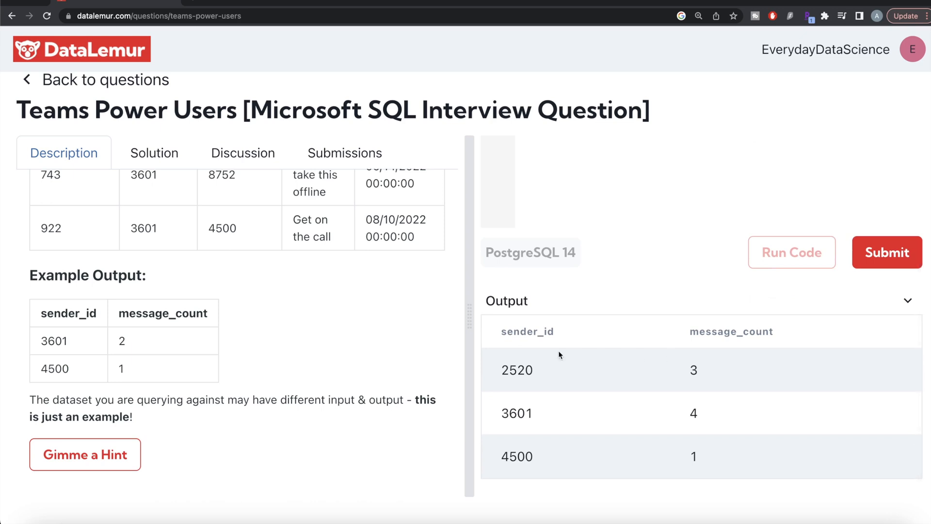
mouse_move(755, 368)
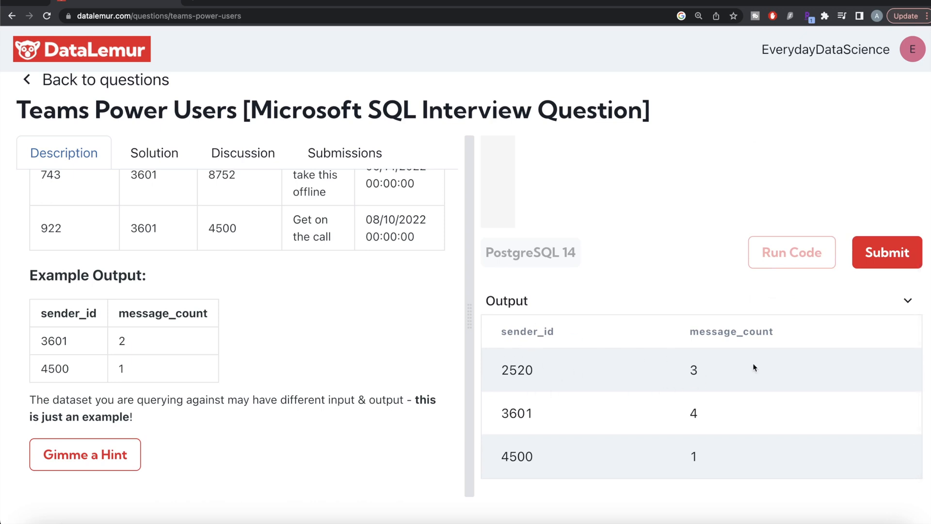
mouse_move(711, 347)
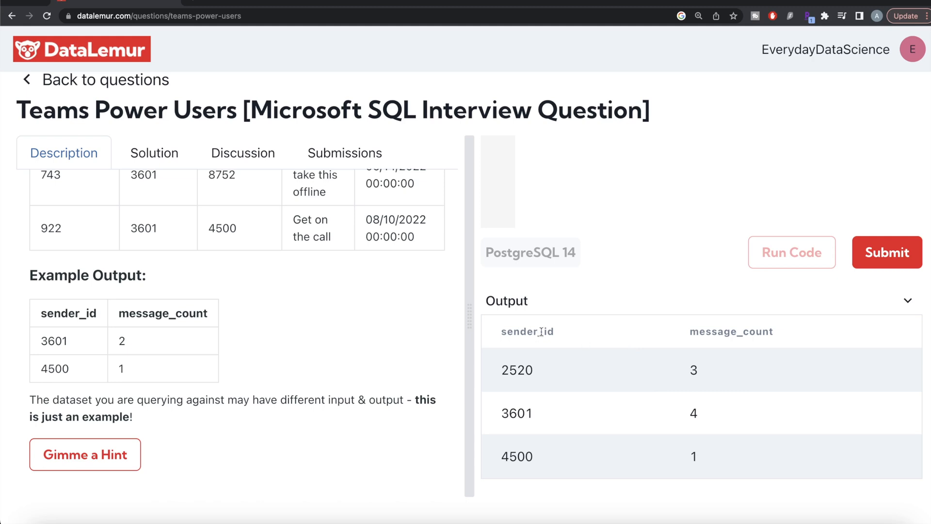
mouse_move(623, 346)
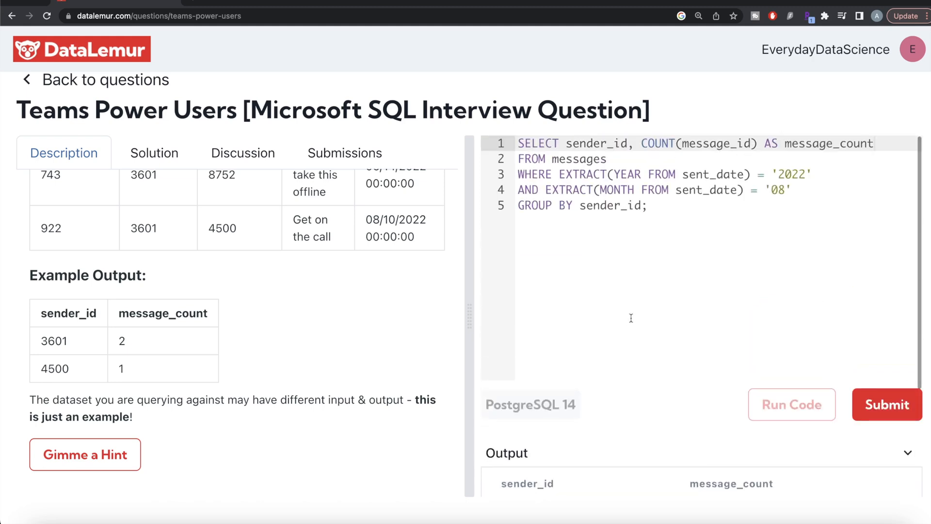
- Add ORDER BY message_count DESC and LIMIT 2 before the closing semicolon
key("Enter")
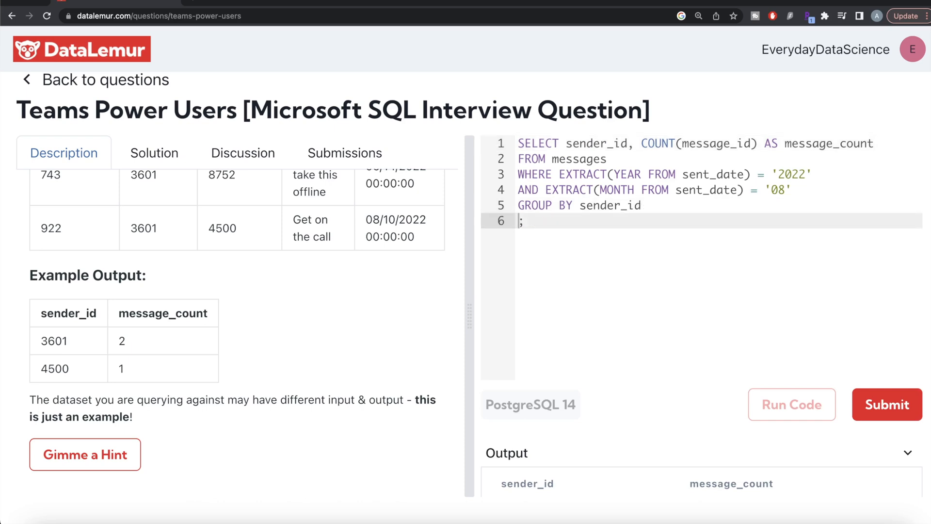
type("ORDER BY")
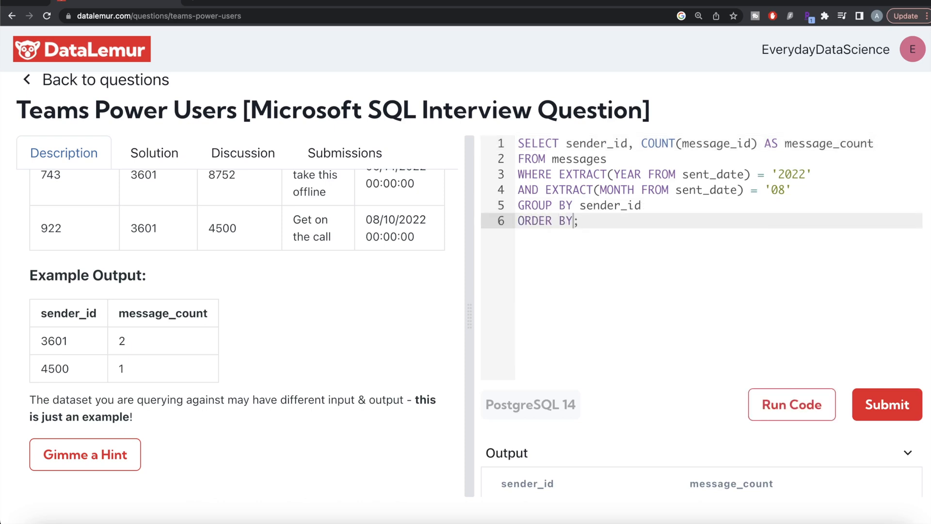
type("message_count DESC")
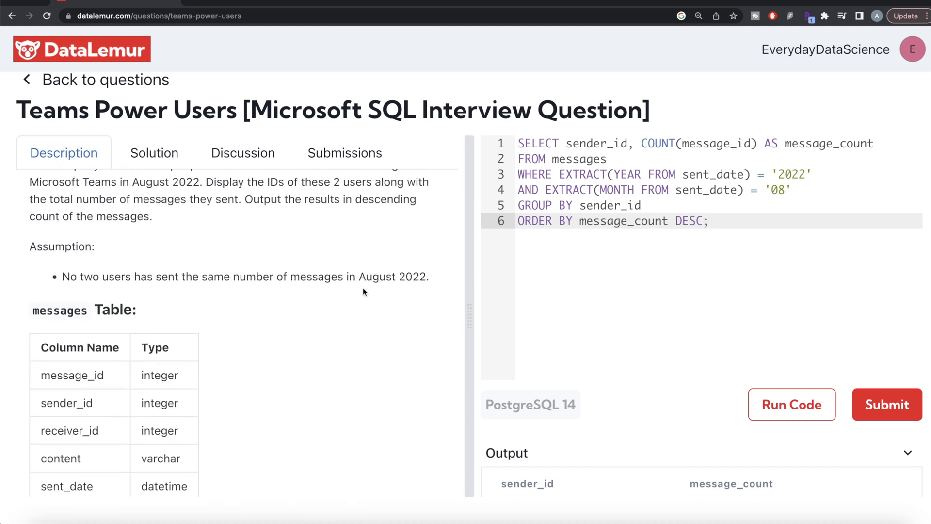
type("LIMIT 2;")
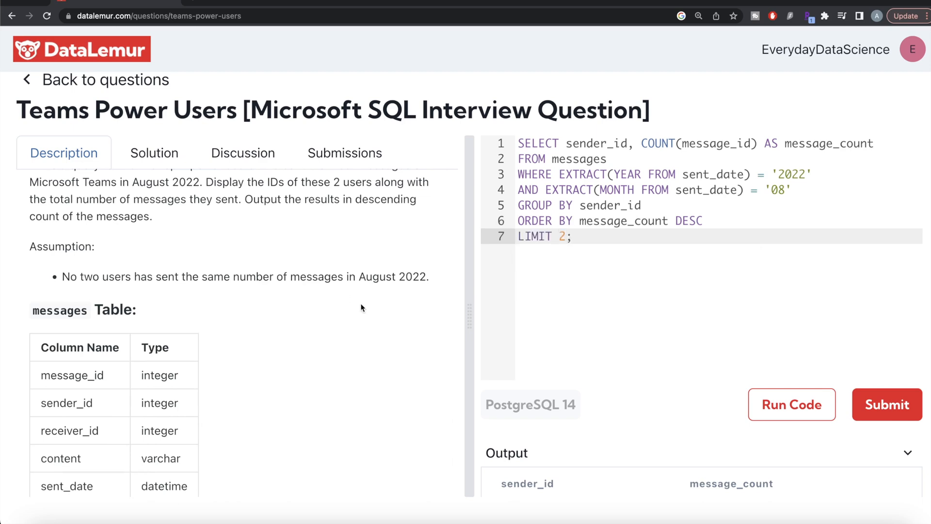
mouse_move(360, 289)
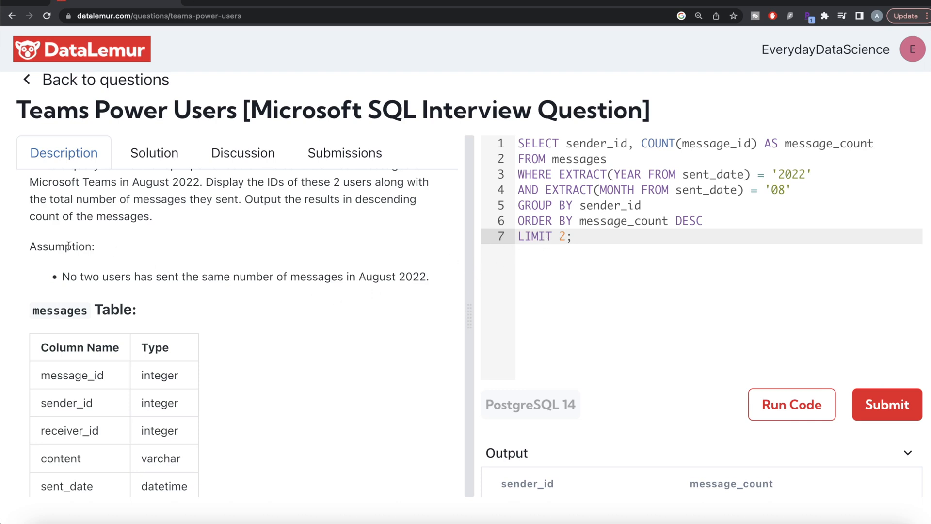
mouse_move(372, 278)
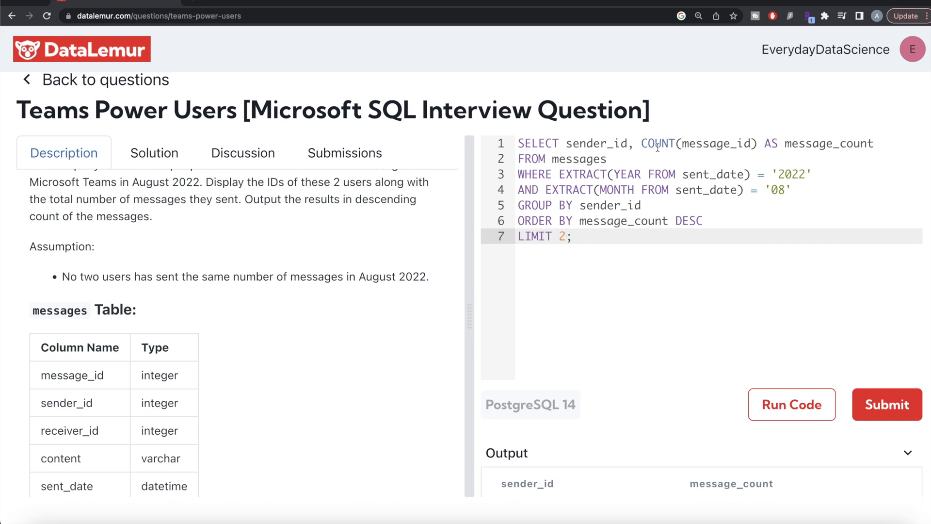
mouse_move(637, 151)
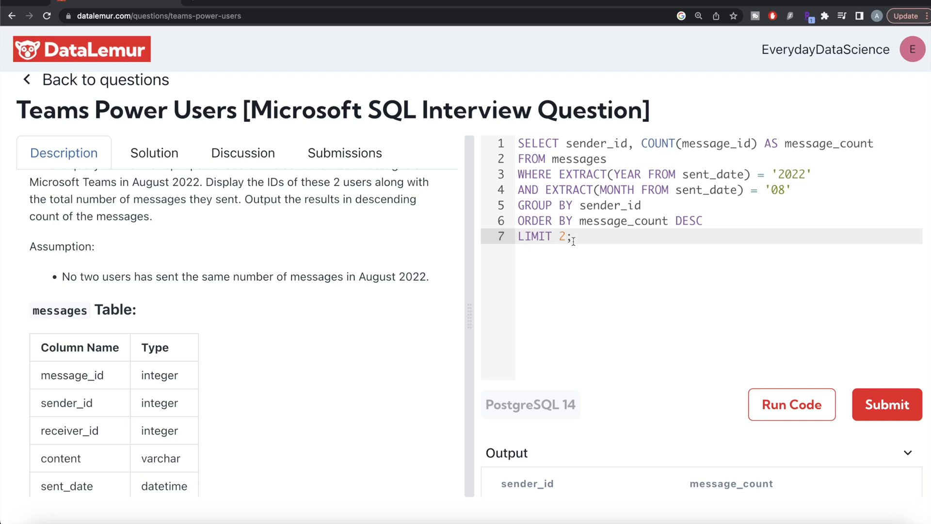
mouse_move(530, 274)
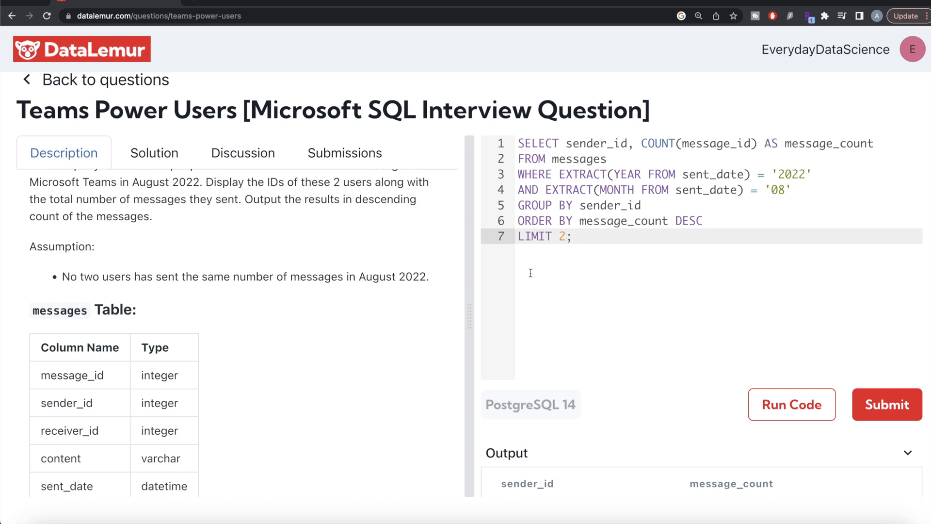
mouse_move(57, 267)
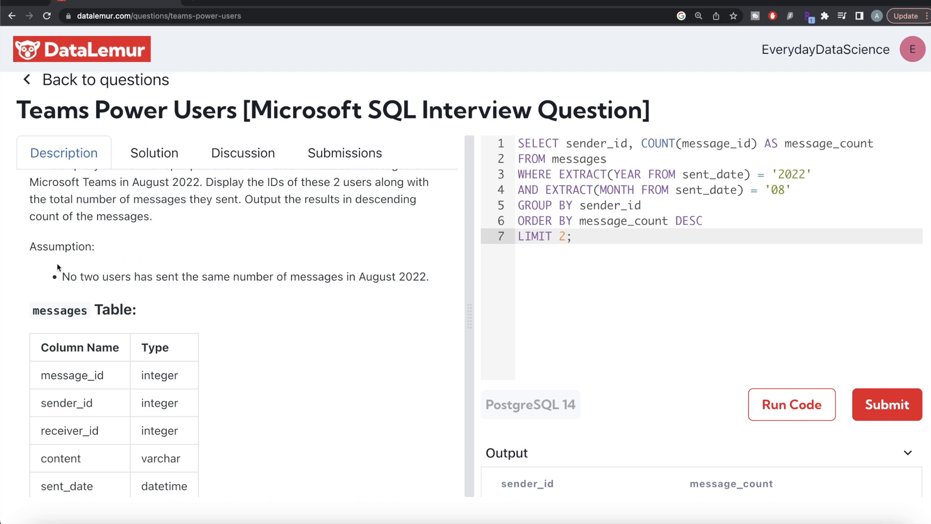
mouse_move(149, 299)
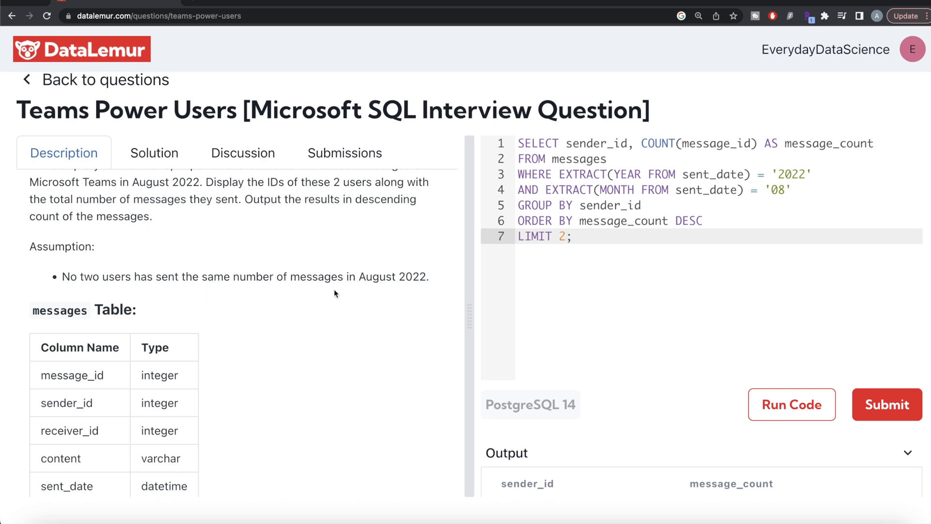
mouse_move(364, 298)
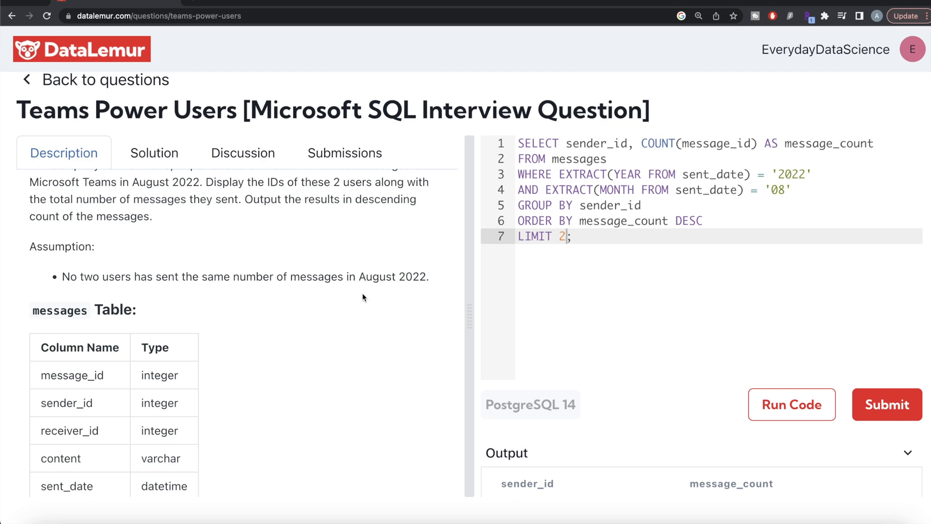
mouse_move(389, 328)
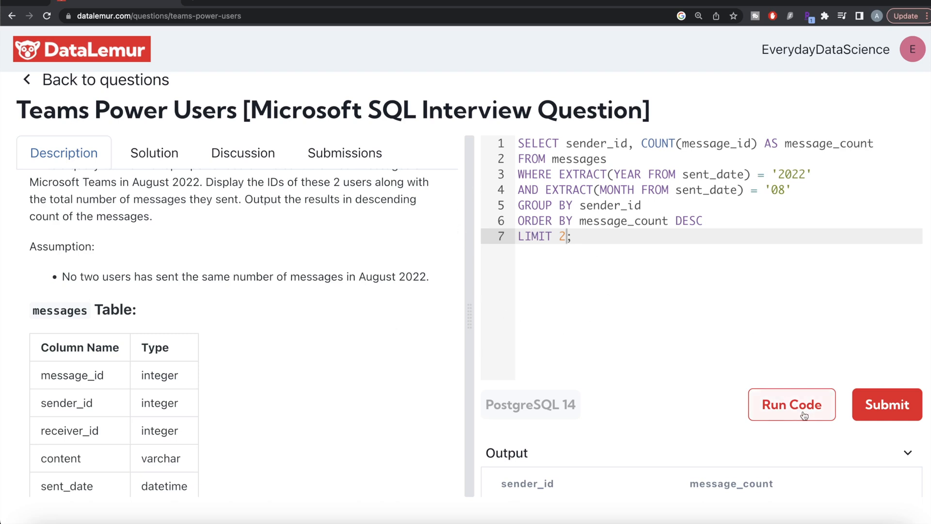
- Run the finished query, returning sender 3601 with 4 messages and 2520 with 3
left_click(792, 405)
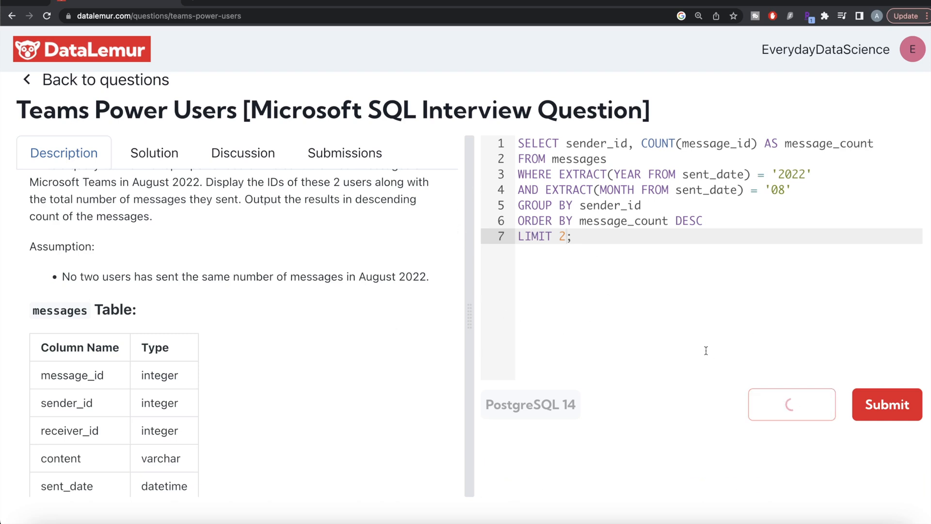
left_click(791, 403)
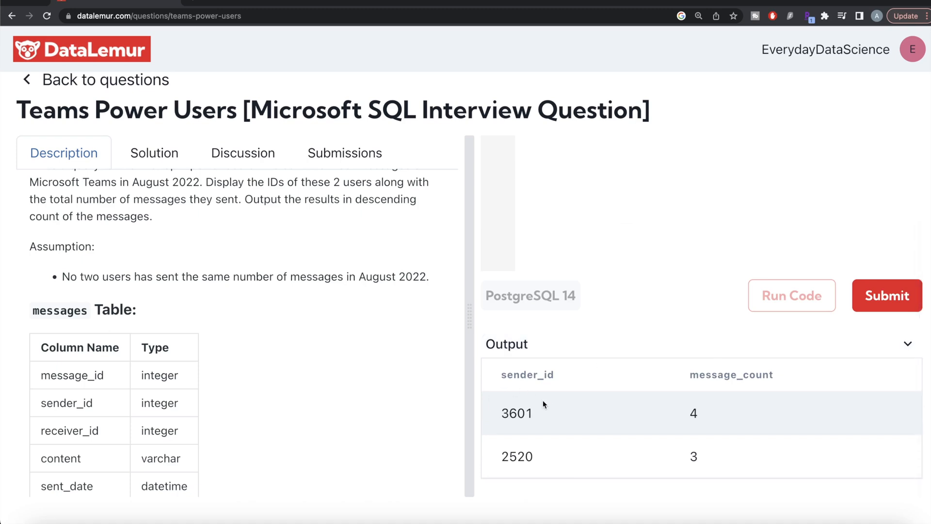
mouse_move(892, 298)
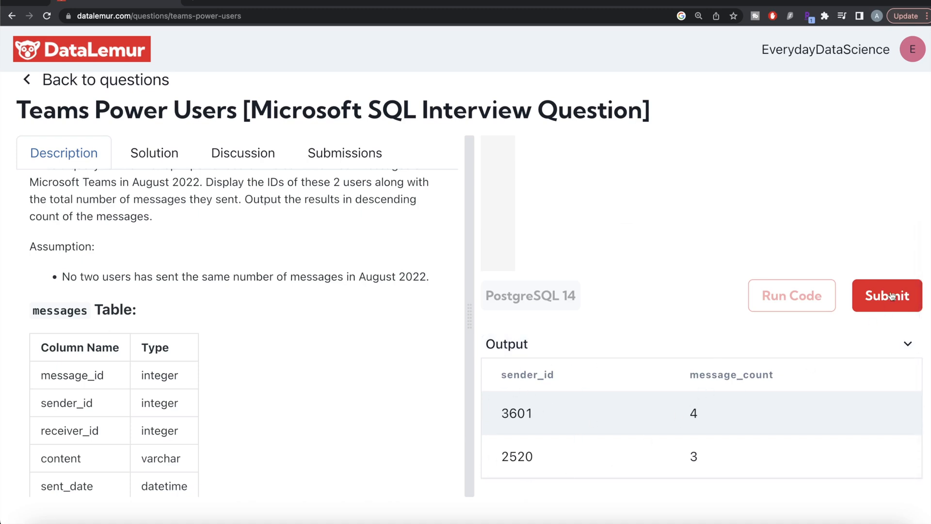
- Submit the solution, see it Accepted, and return to the Description tab
left_click(888, 295)
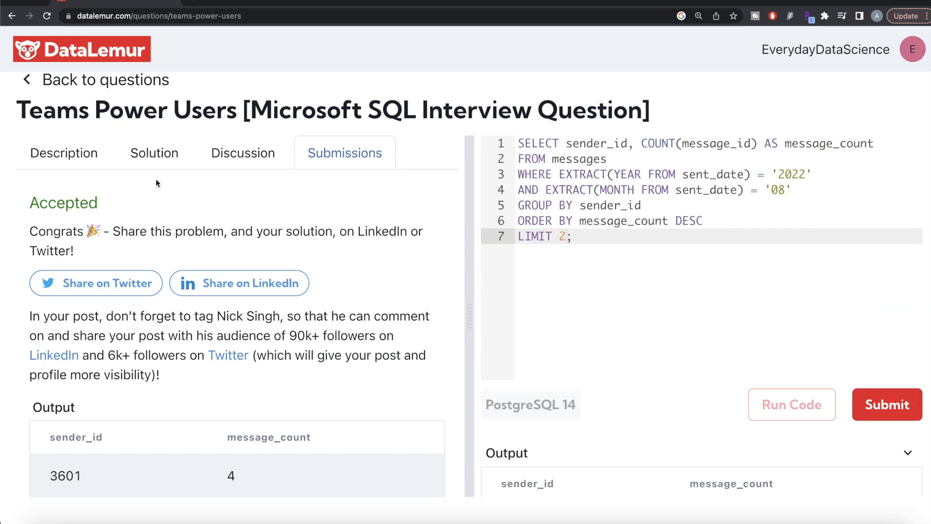
left_click(63, 152)
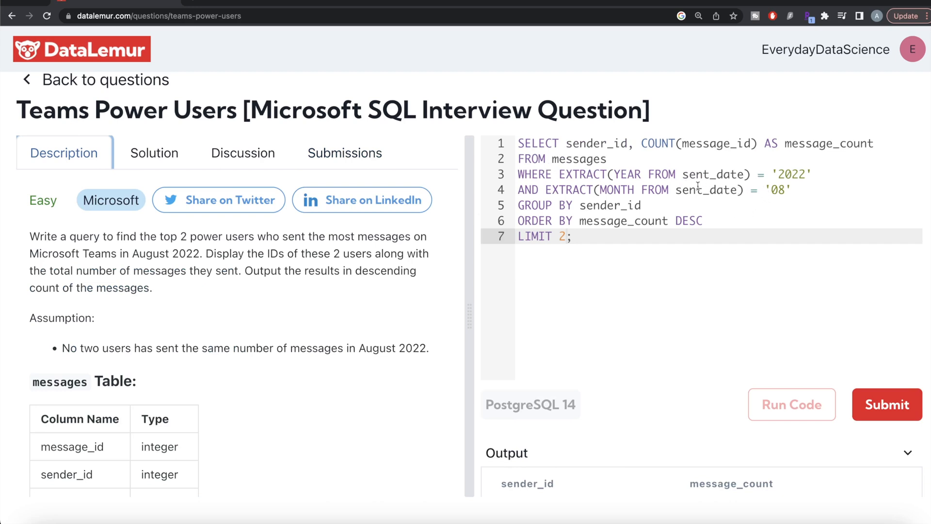
mouse_move(677, 160)
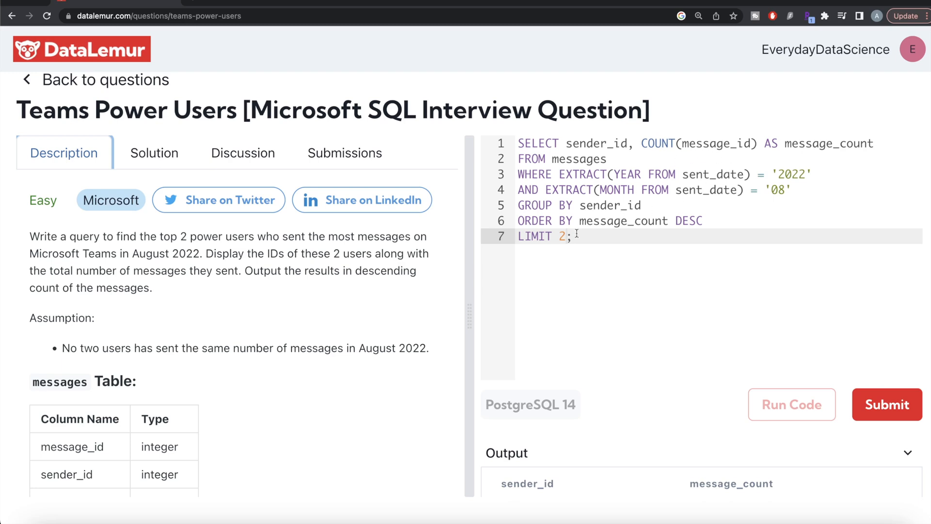
mouse_move(641, 222)
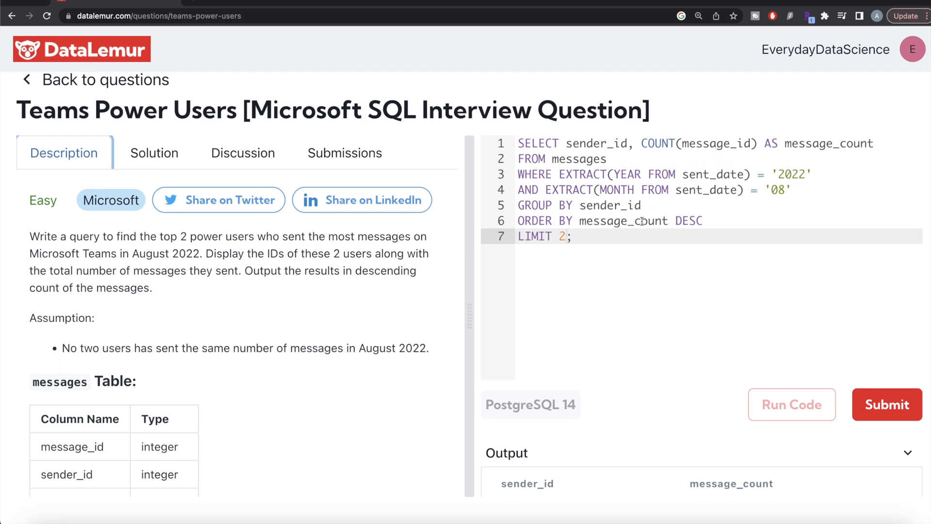
mouse_move(576, 248)
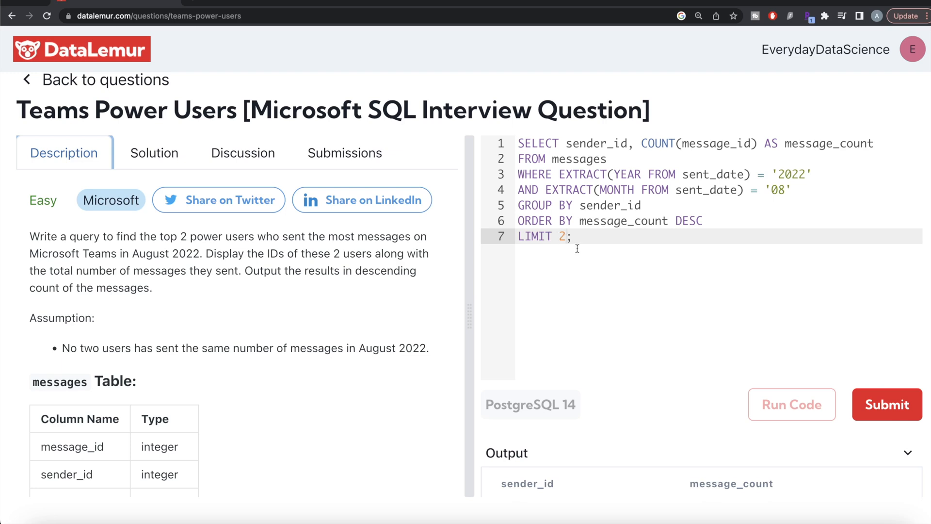